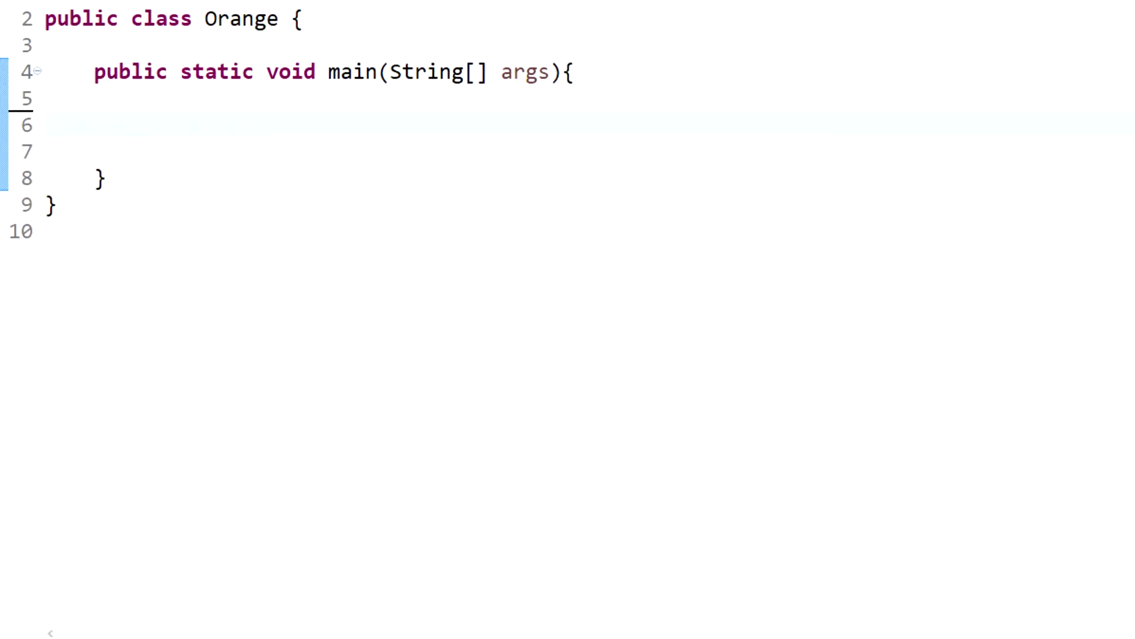
Declare int firstNumber = 5 inside main
text(int)
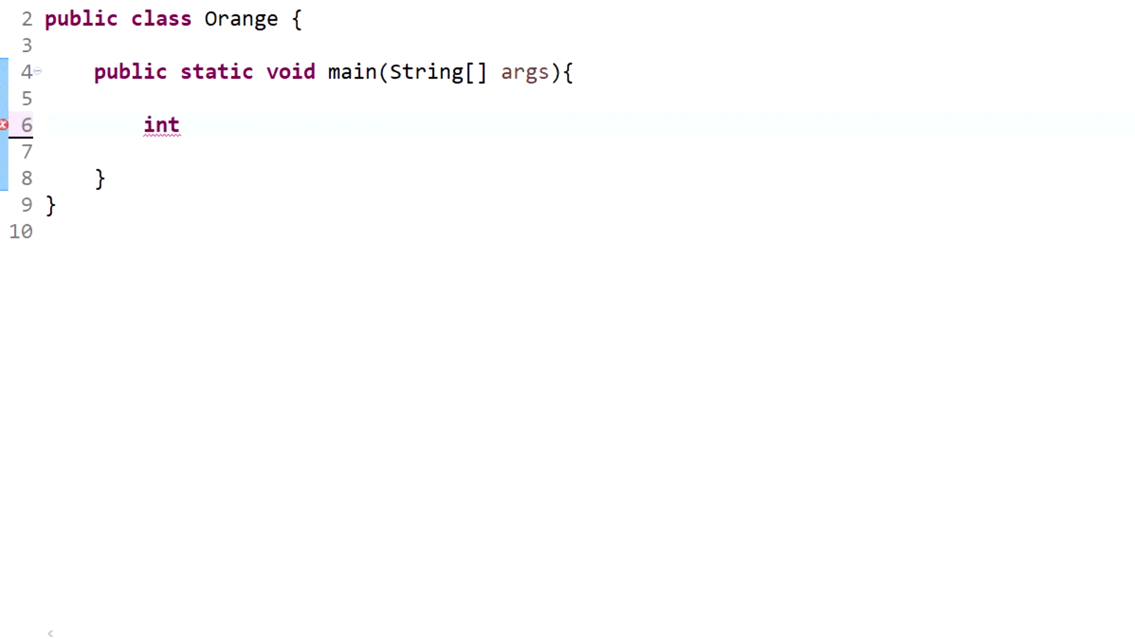
text(f)
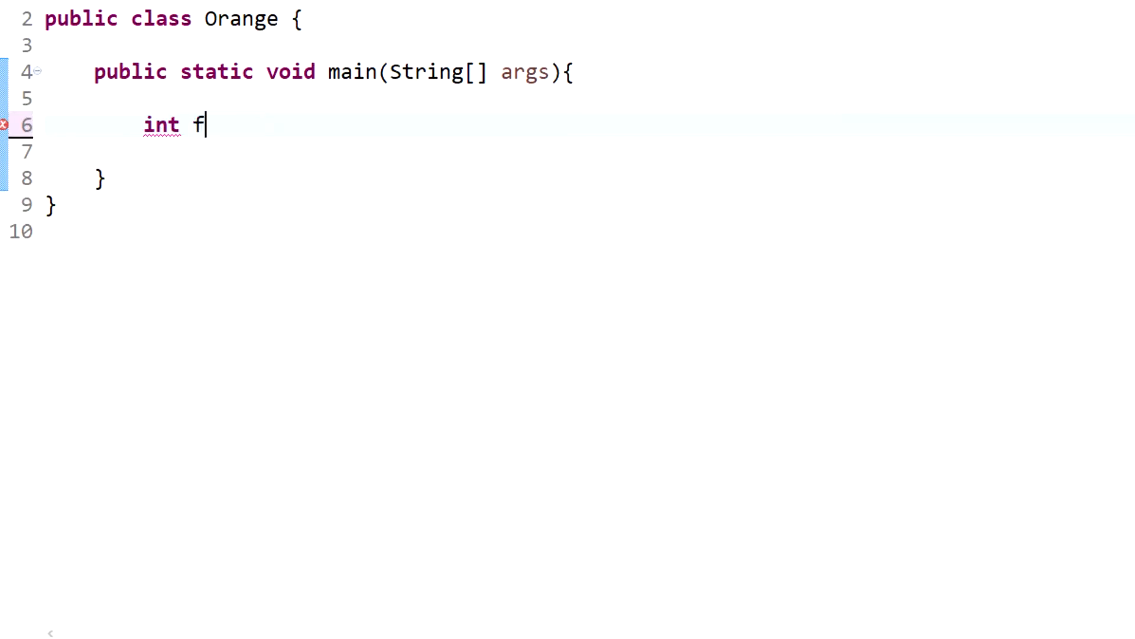
text(irstN)
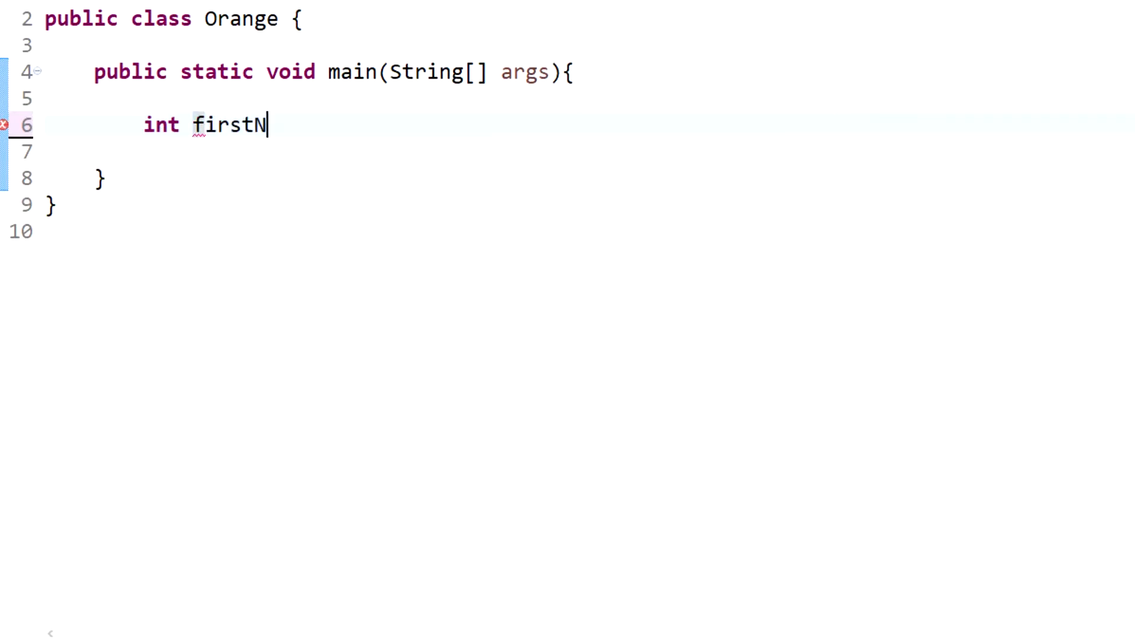
text(umber)
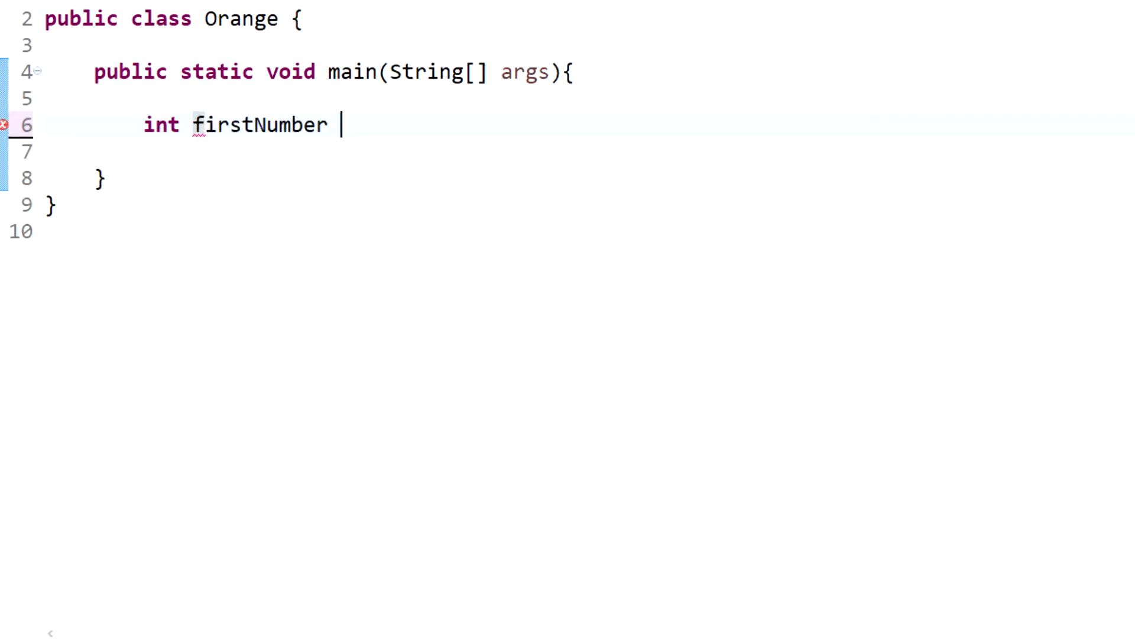
text(= 5;)
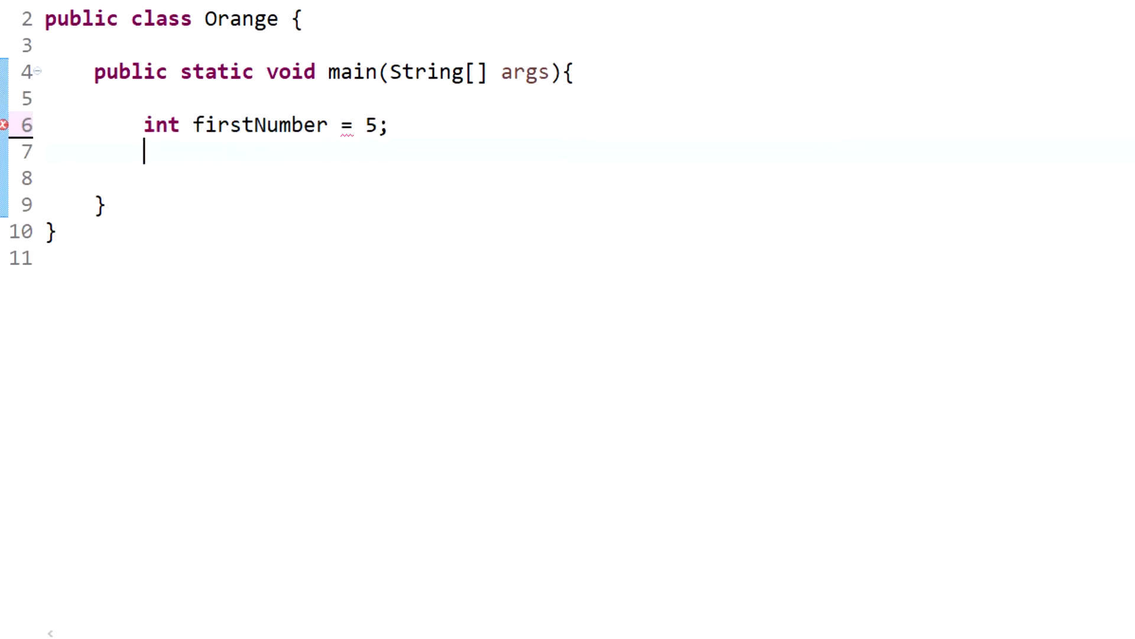
Declare int secondNumber = 10 and leave a blank line below the declarations
text(int)
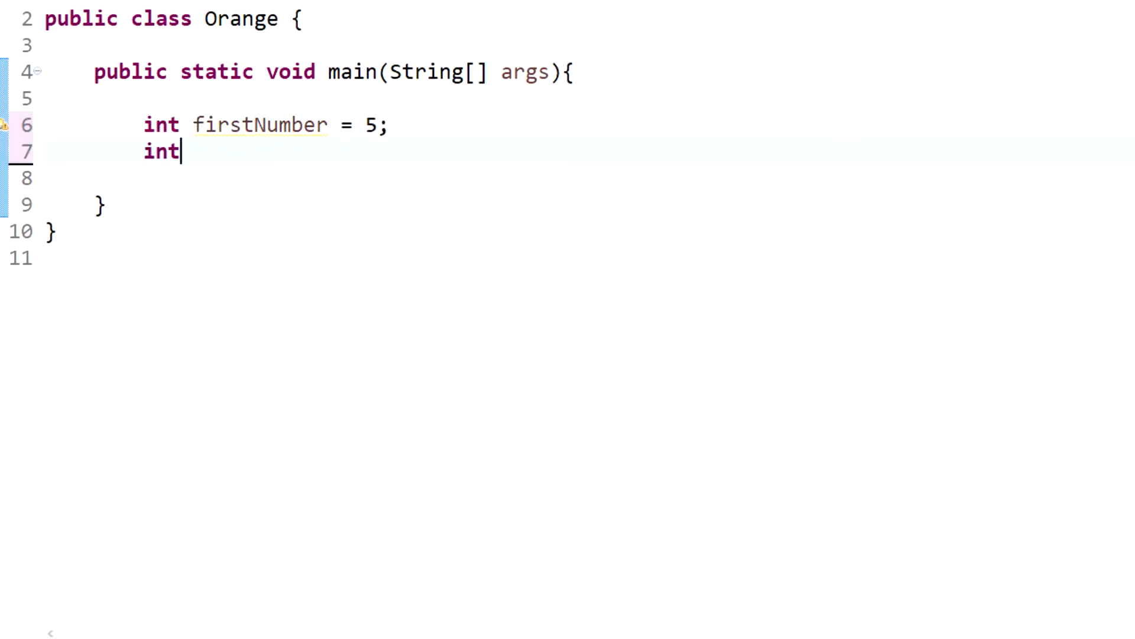
text(sec)
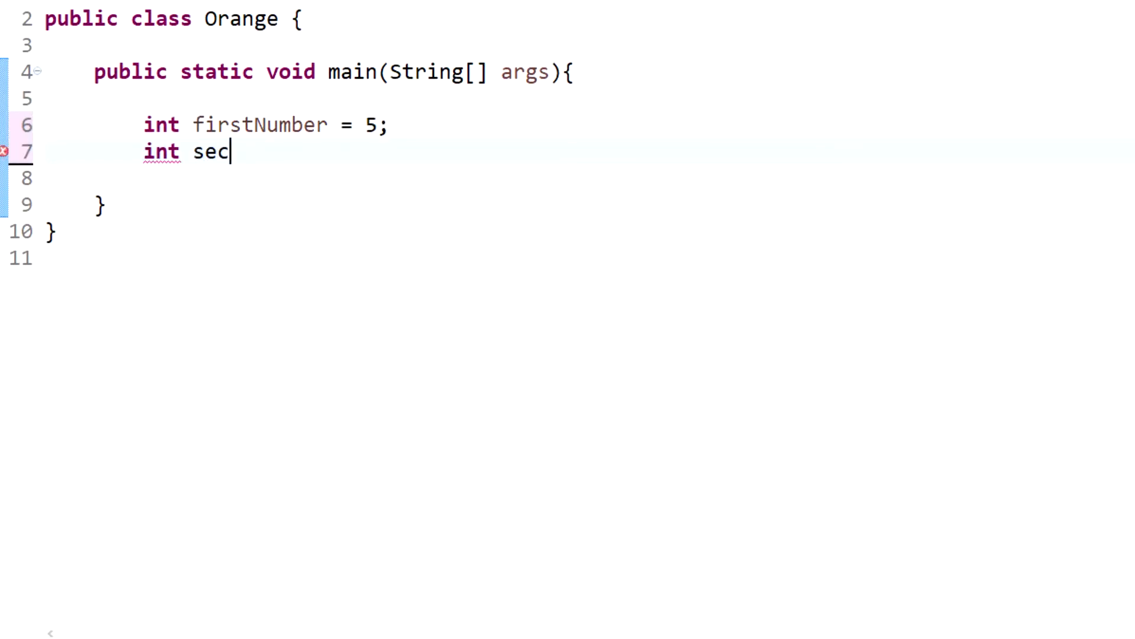
text(ondNubmer)
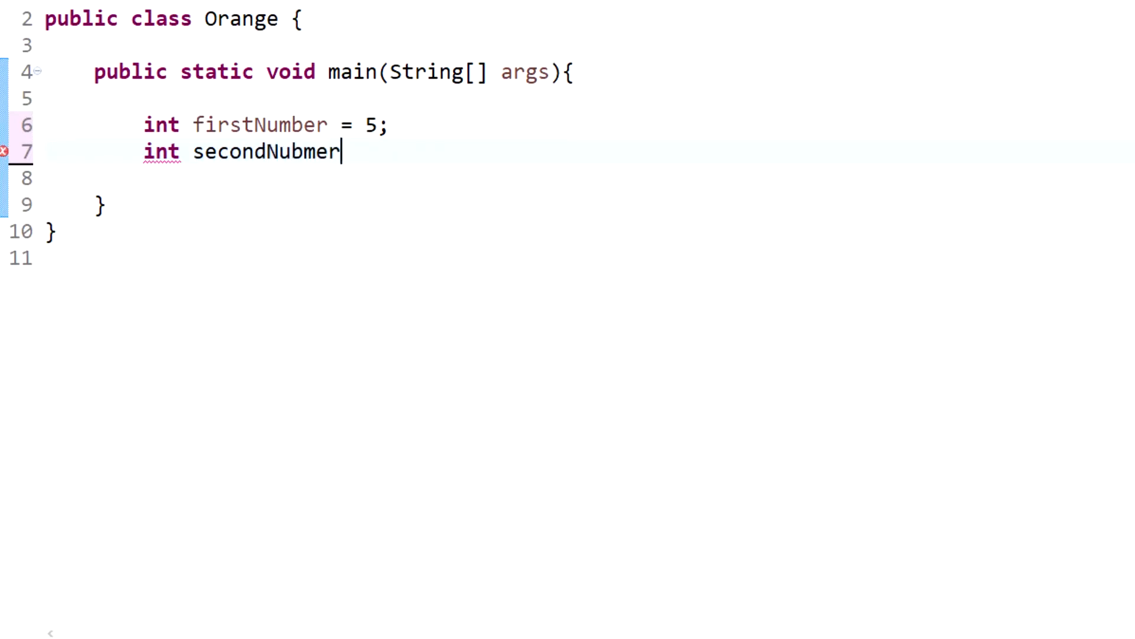
text(secondNumber)
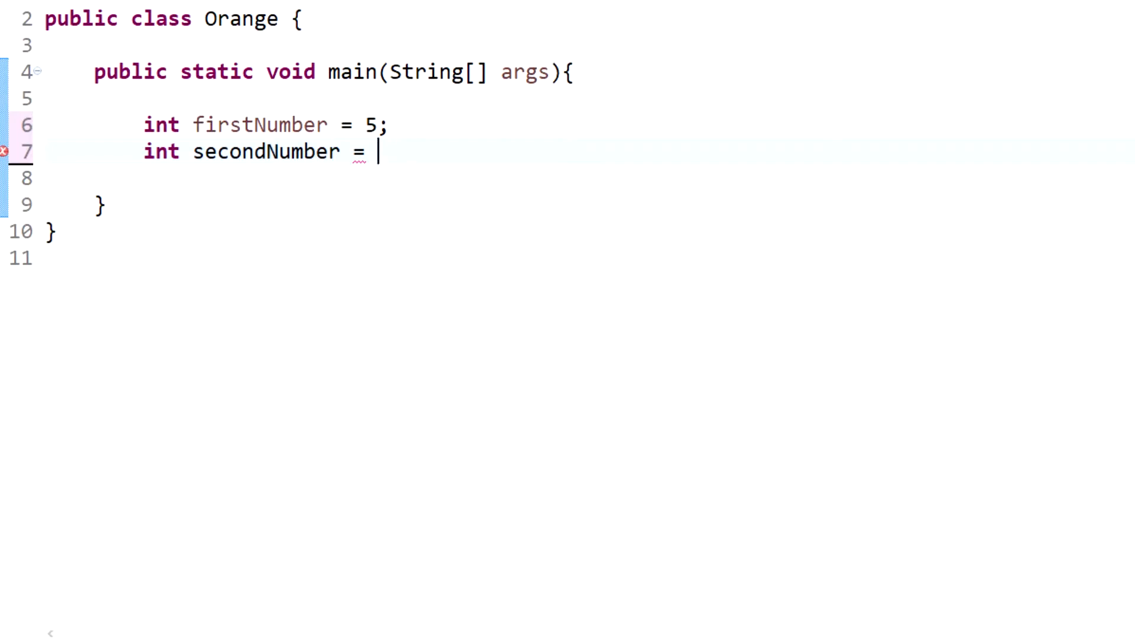
text(10;)
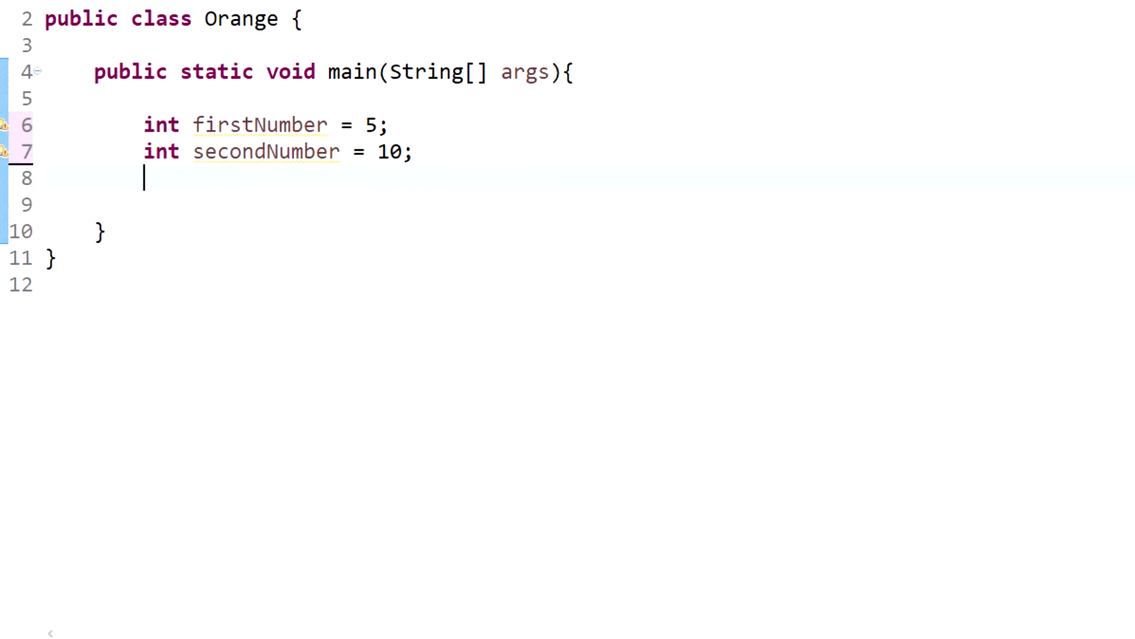
key(Enter)
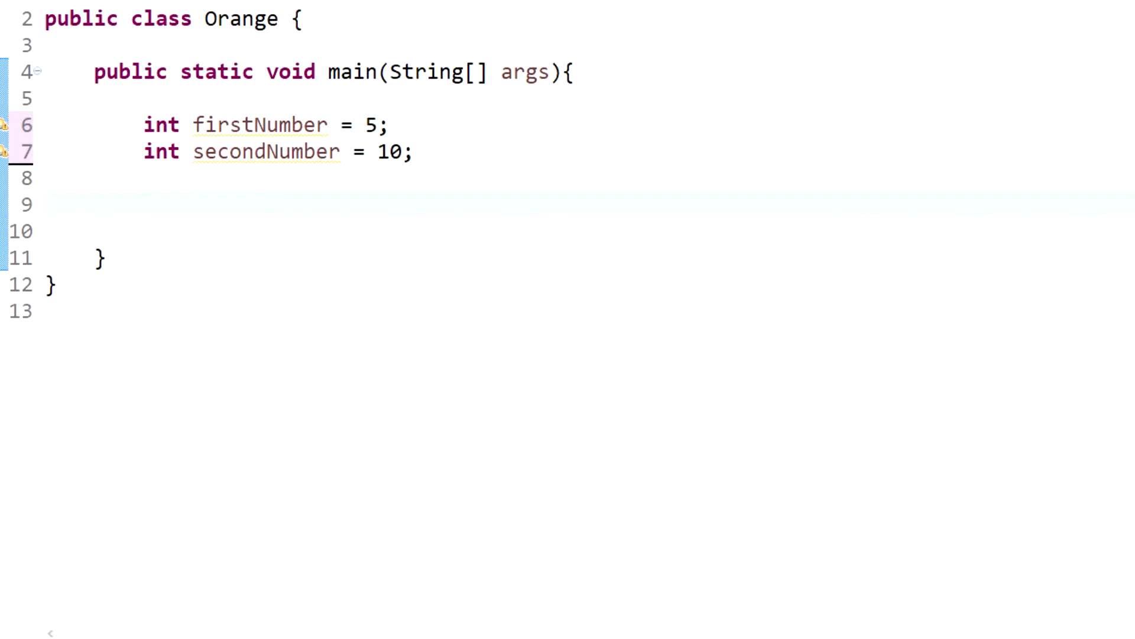
Add System.out.println(firstNumber) via the sysout template and run Orange
text(sysout)
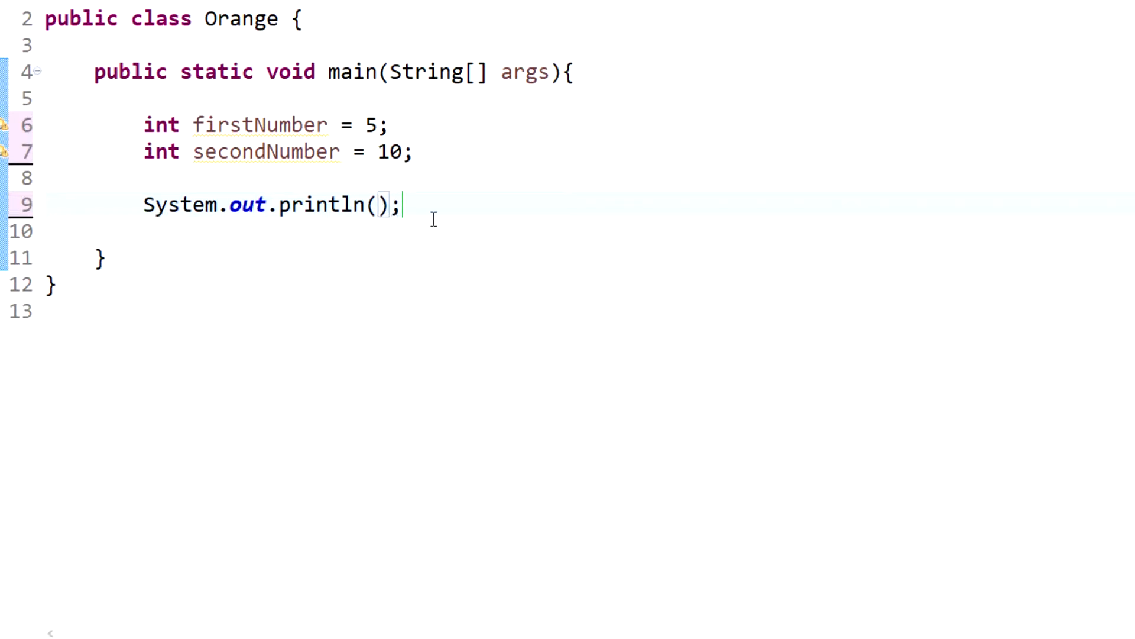
text(f)
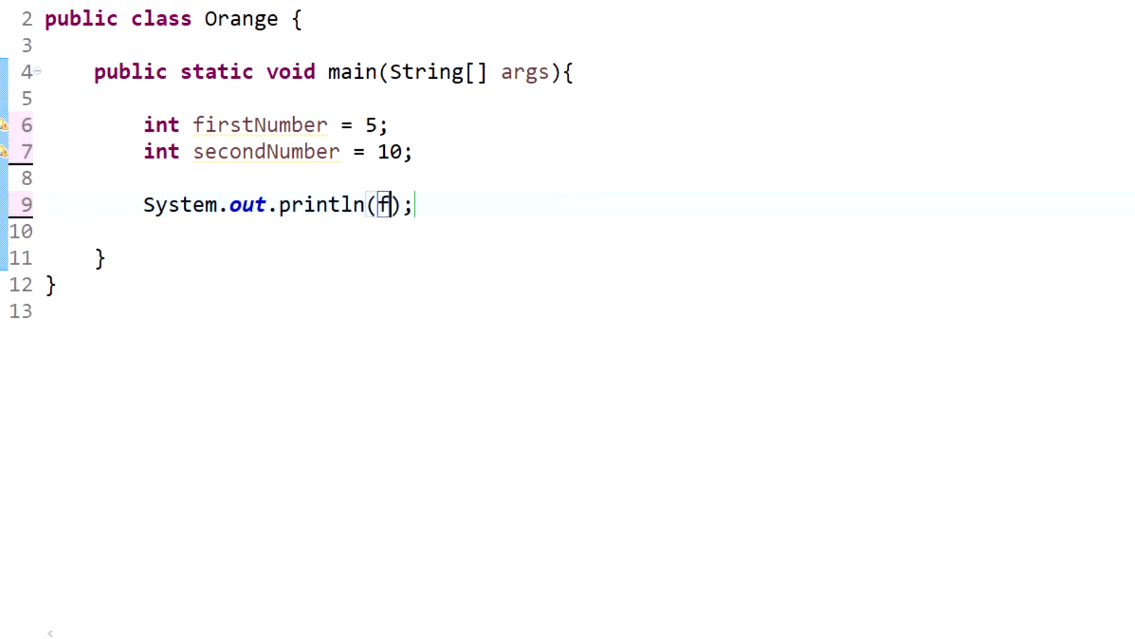
text(firstNumber)
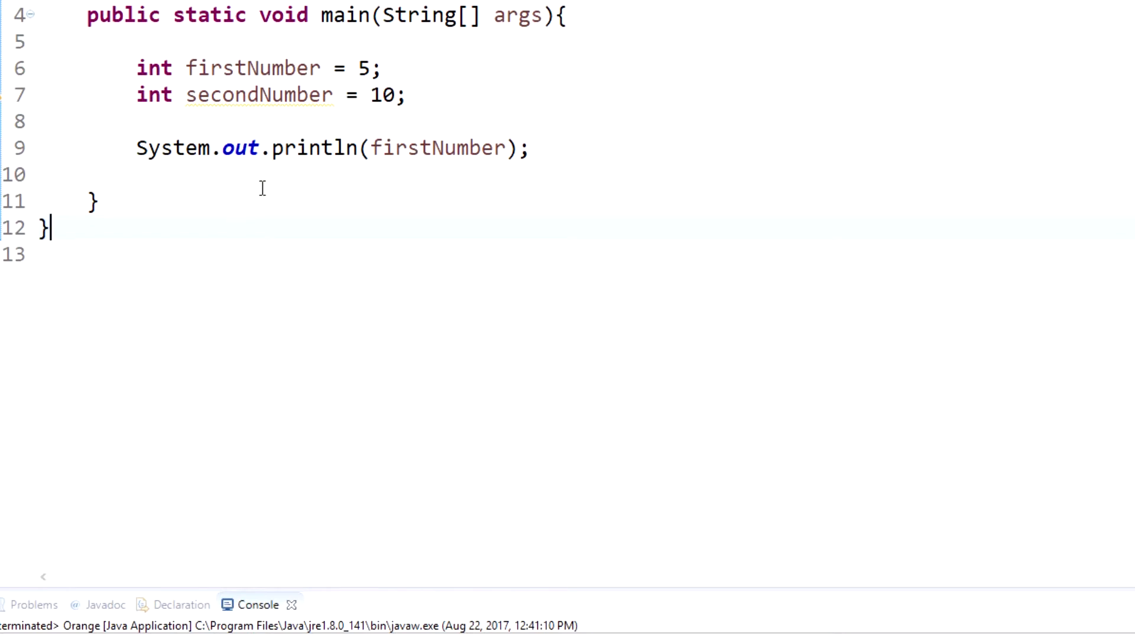
Change the println argument to firstNumber + secondNumber
click(503, 147)
text( + )
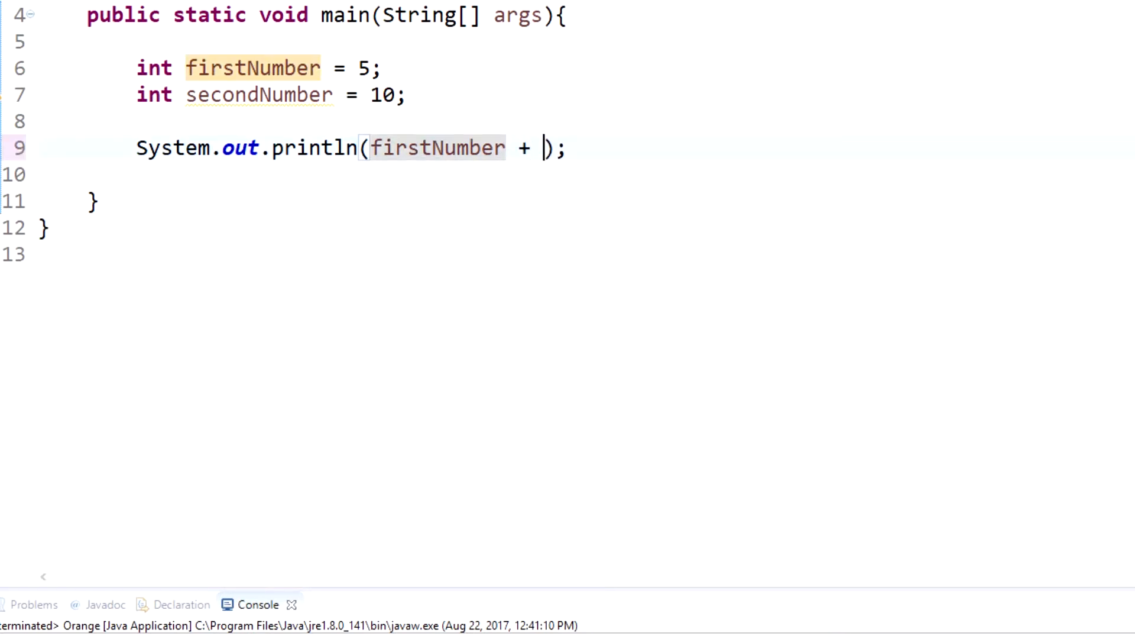
text(sec)
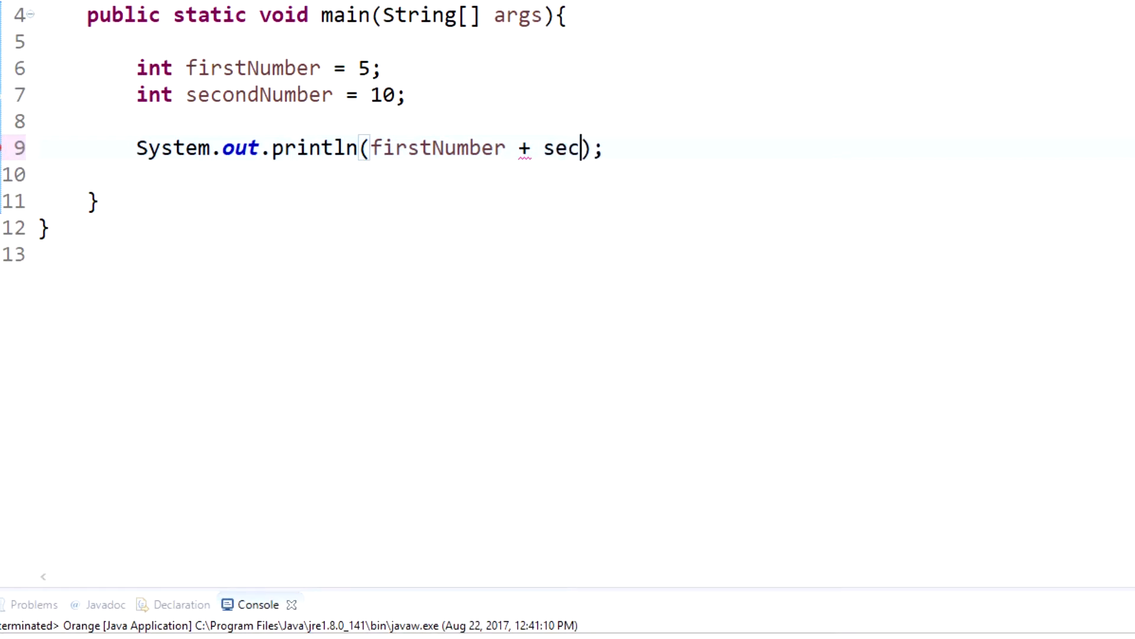
text(ondNu8)
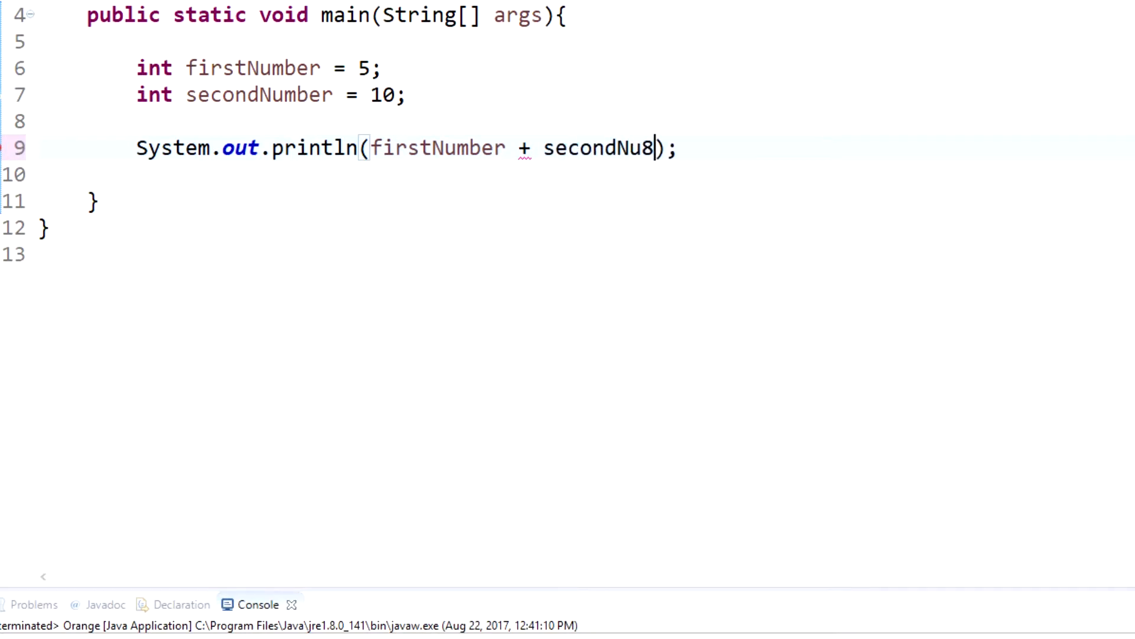
text(mber)
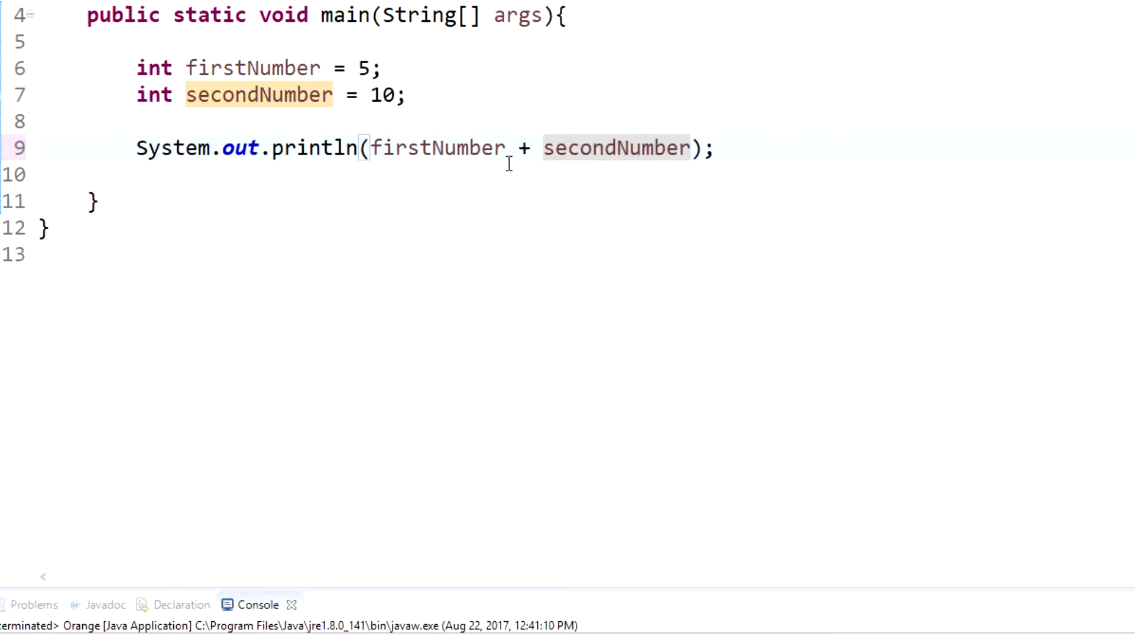
mouse_move(599, 243)
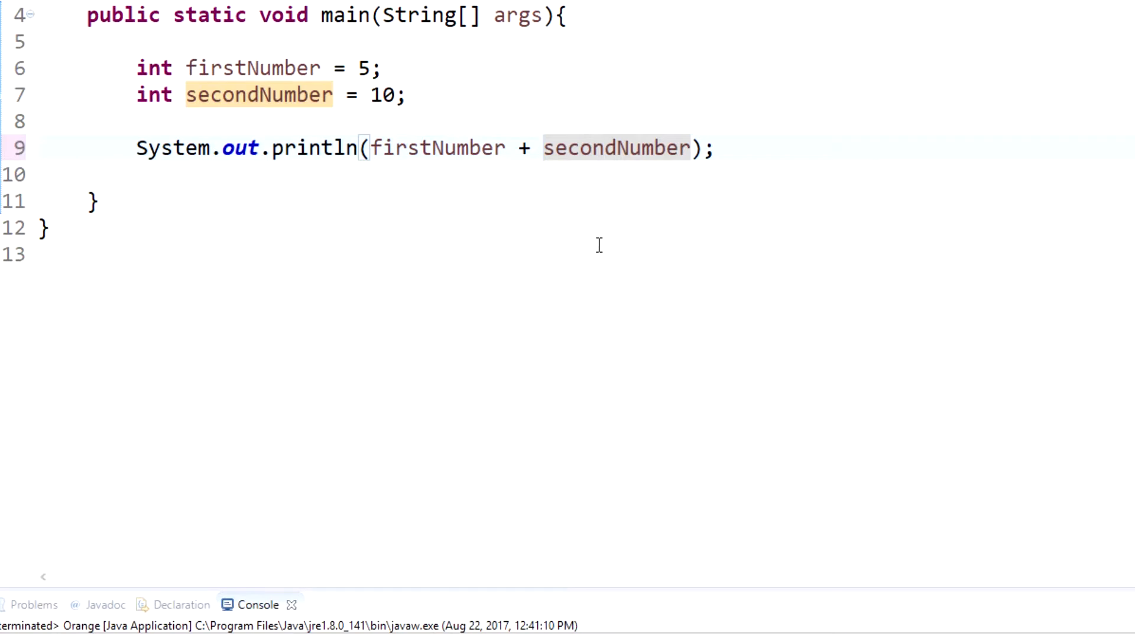
mouse_move(613, 256)
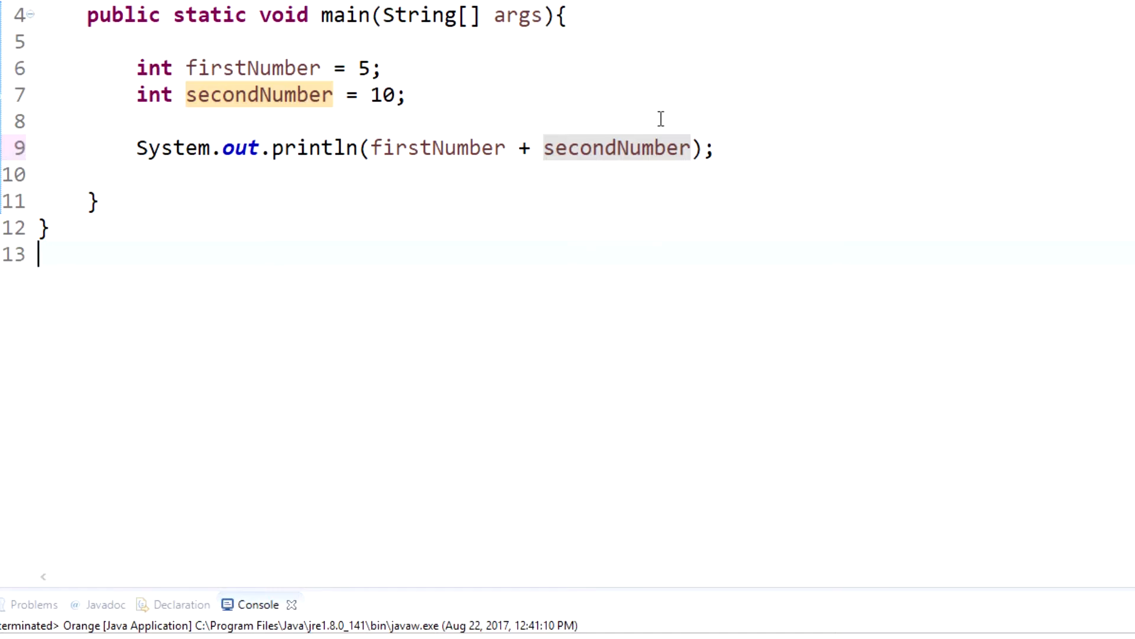
Select the + operator and run the class to print the sum 15
double_click(154, 68)
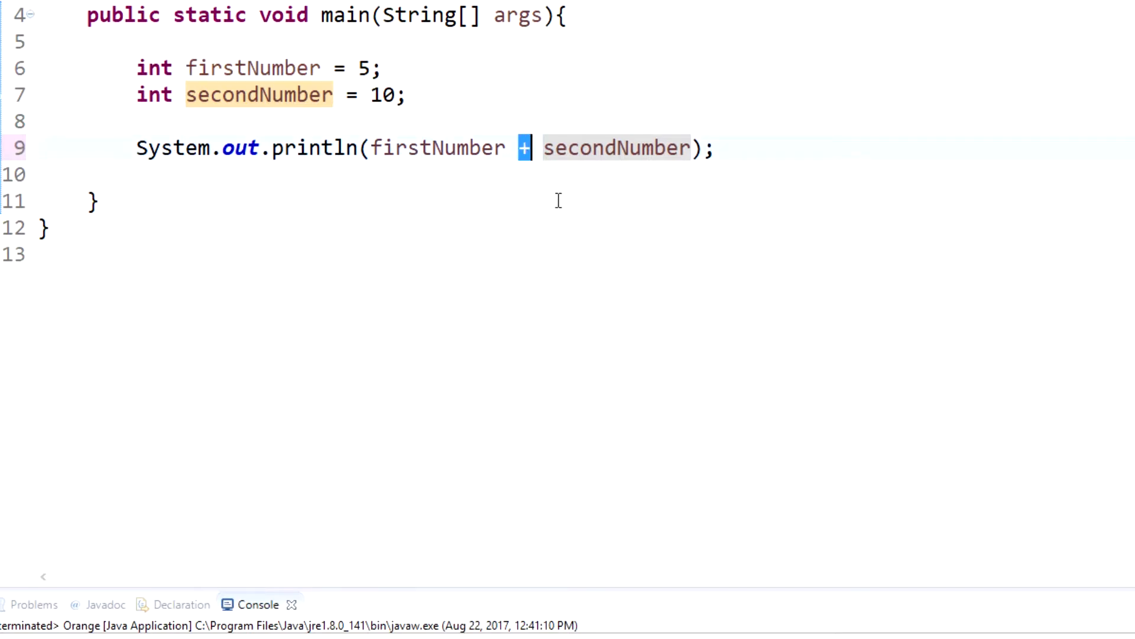
mouse_move(526, 184)
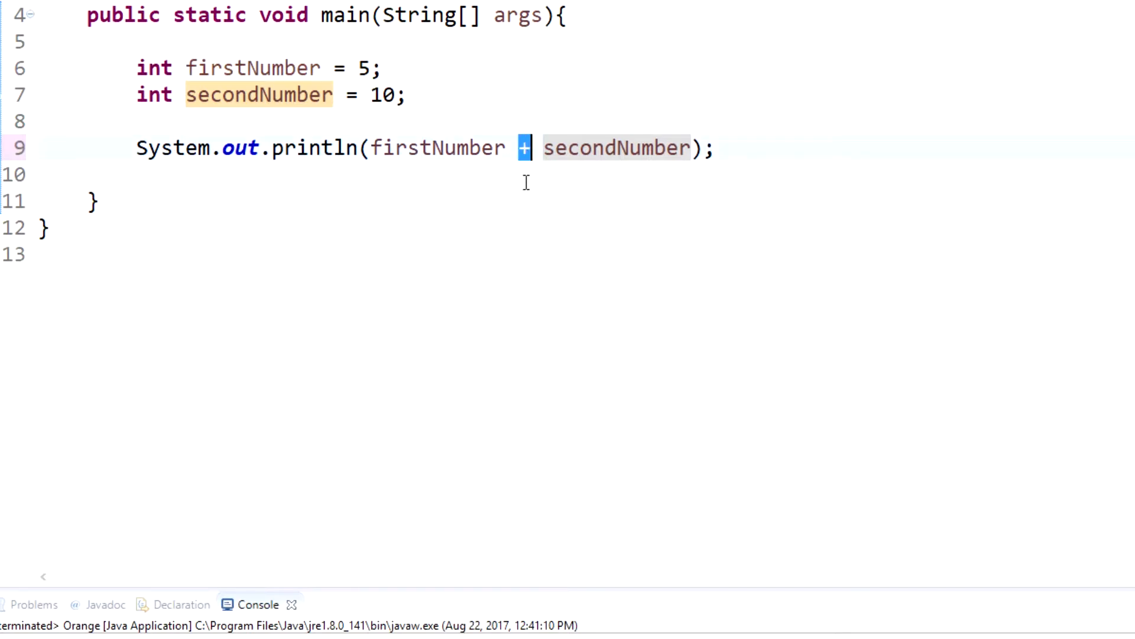
mouse_move(561, 180)
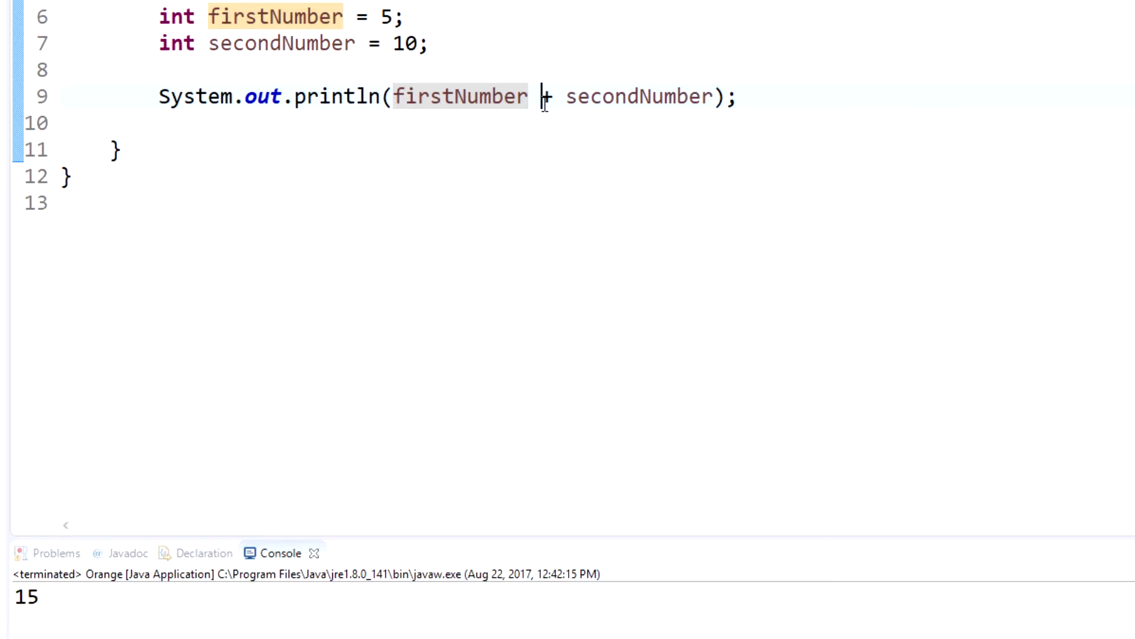
Swap the operator to - (prints -5), then to * (prints 50)
key(BackSpace)
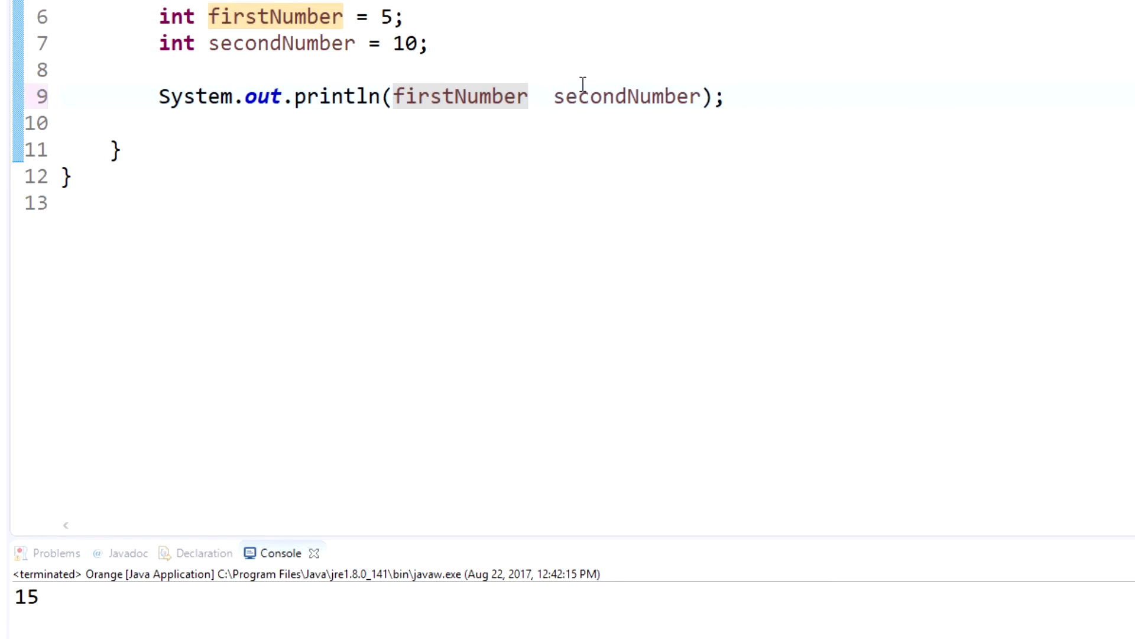
text(-)
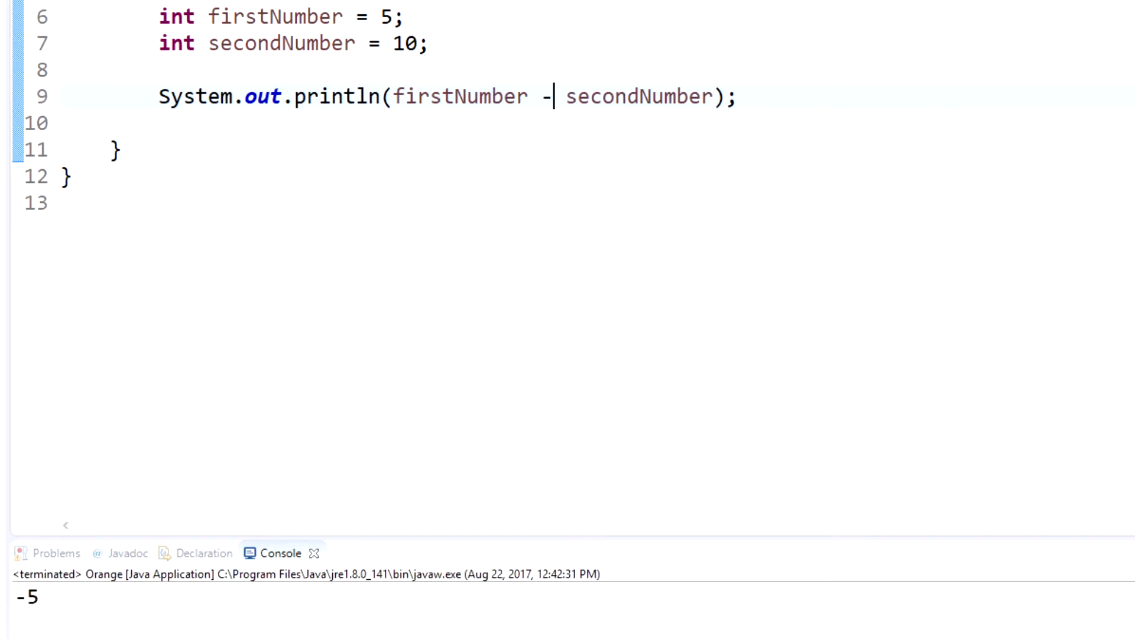
mouse_move(715, 156)
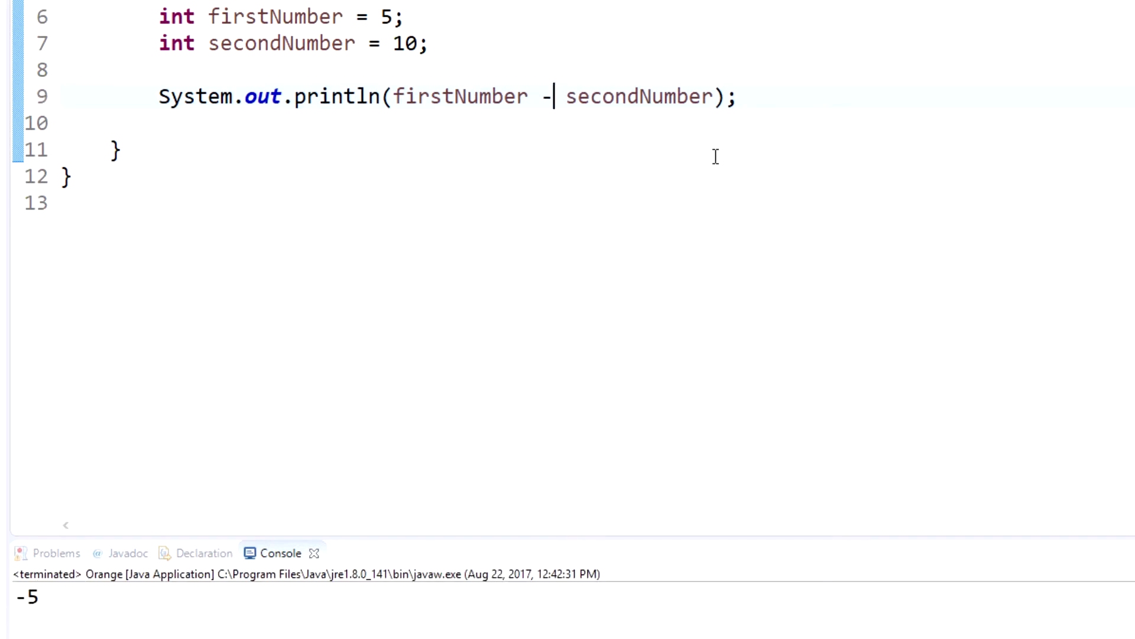
text(*)
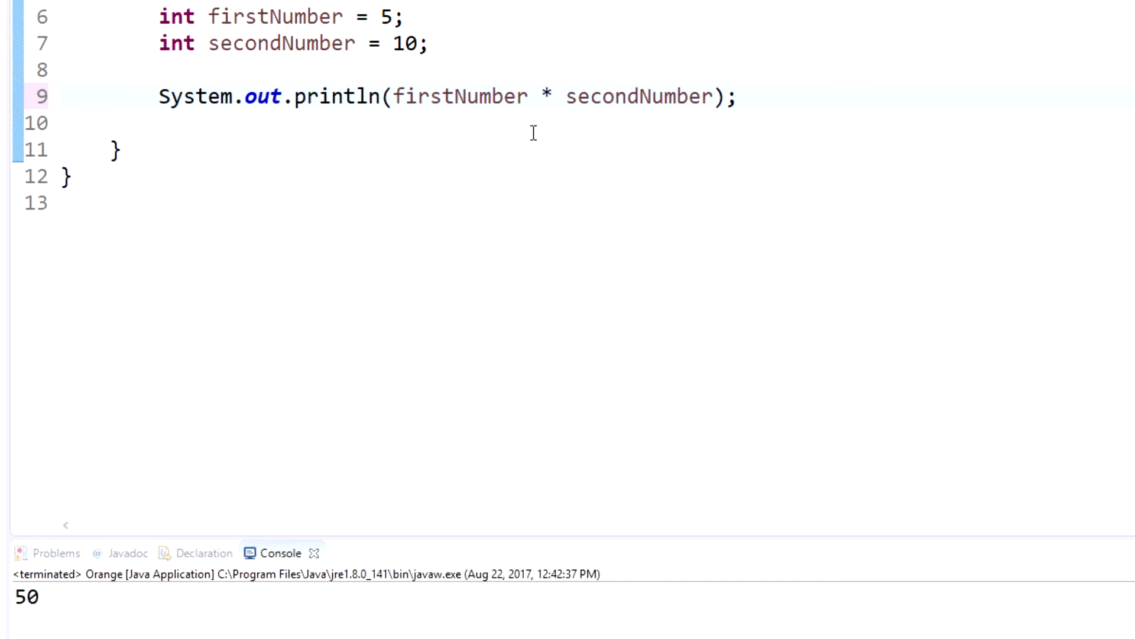
text(|)
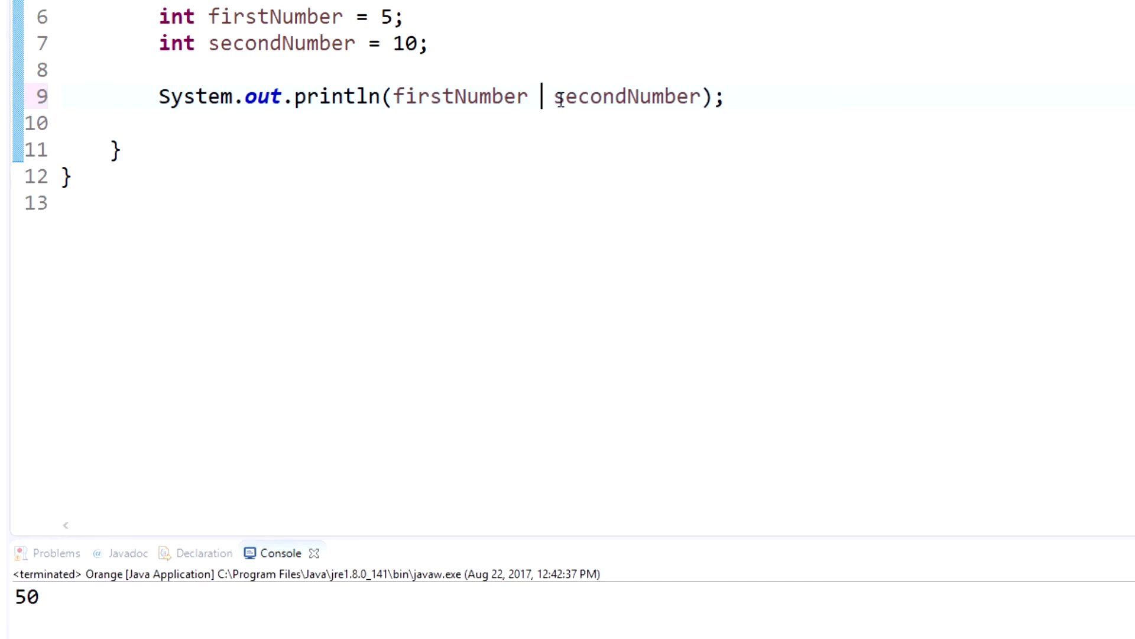
Use the / operator so the integer division prints 0
text(/)
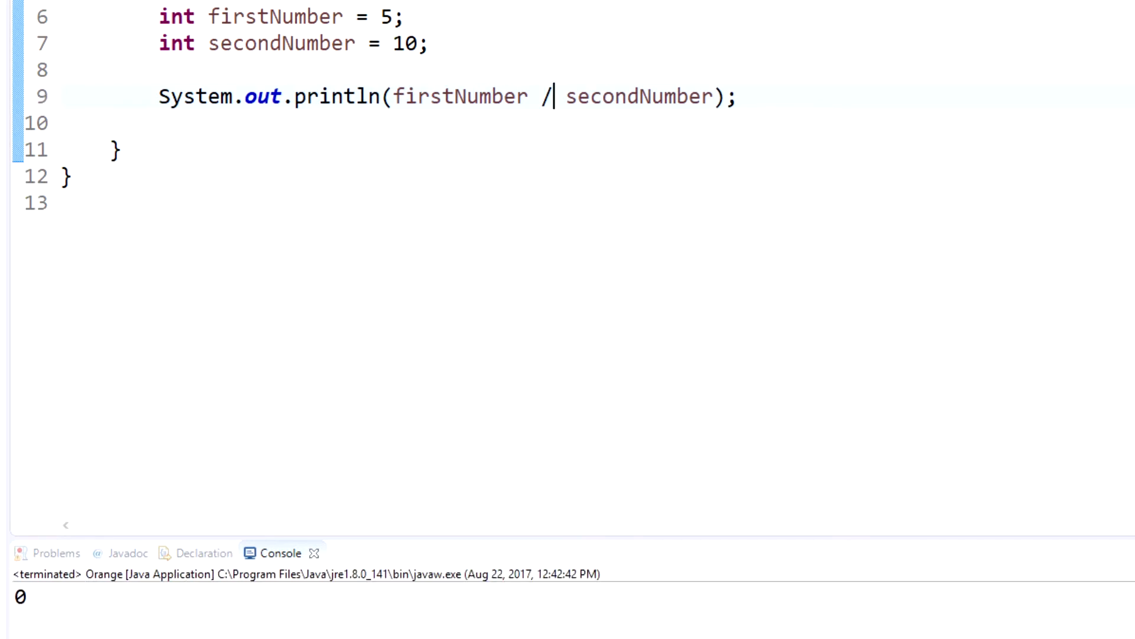
mouse_move(729, 206)
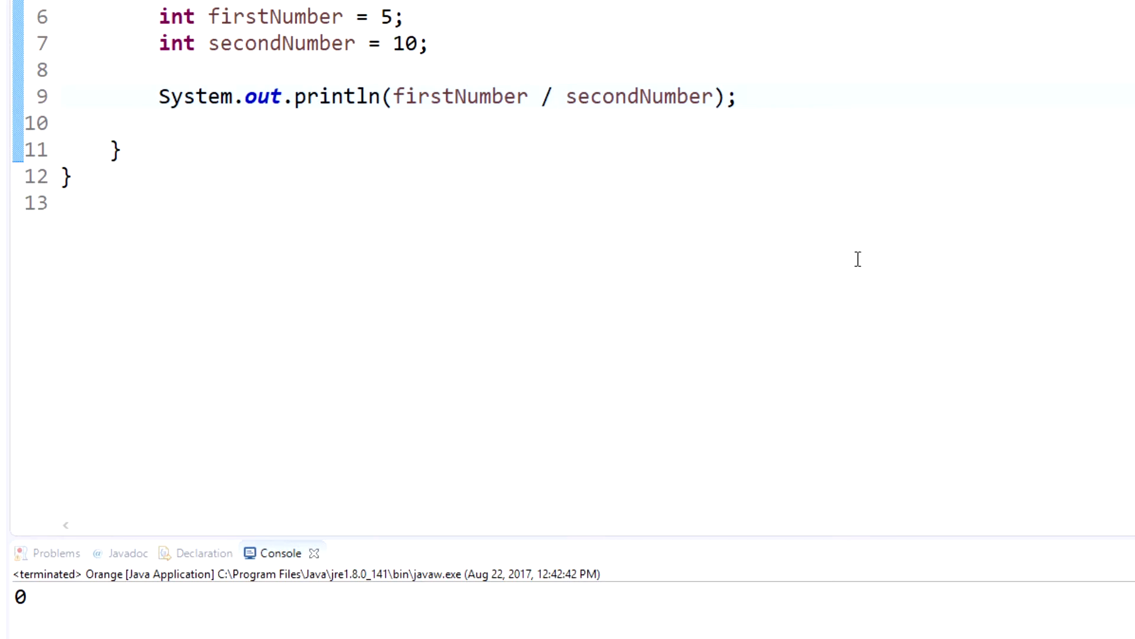
mouse_move(974, 411)
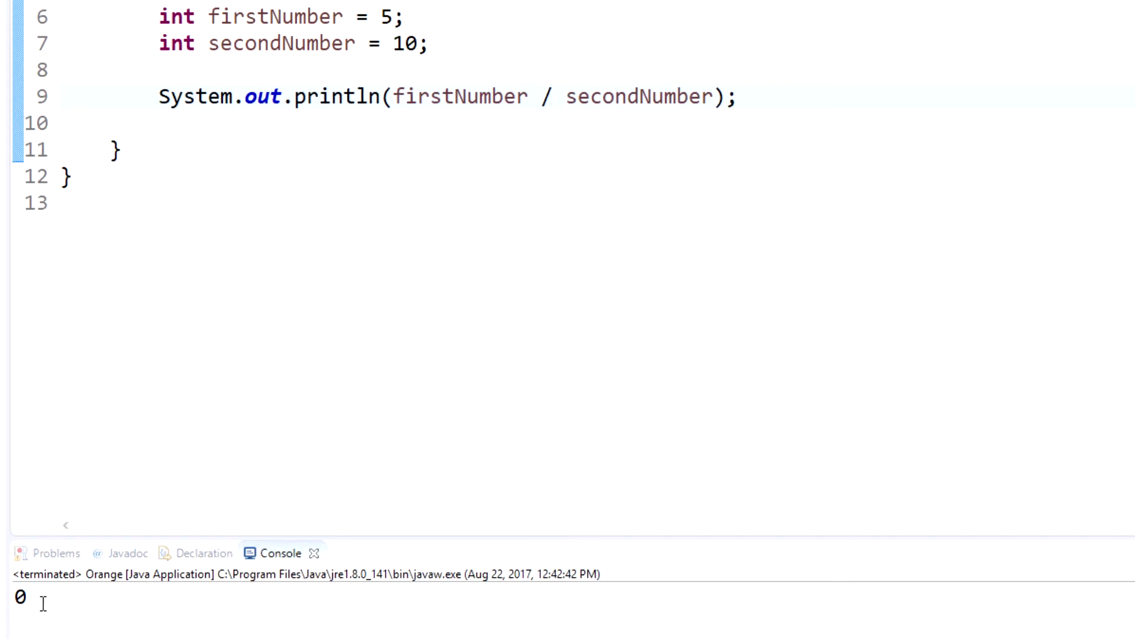
mouse_move(201, 97)
text(d)
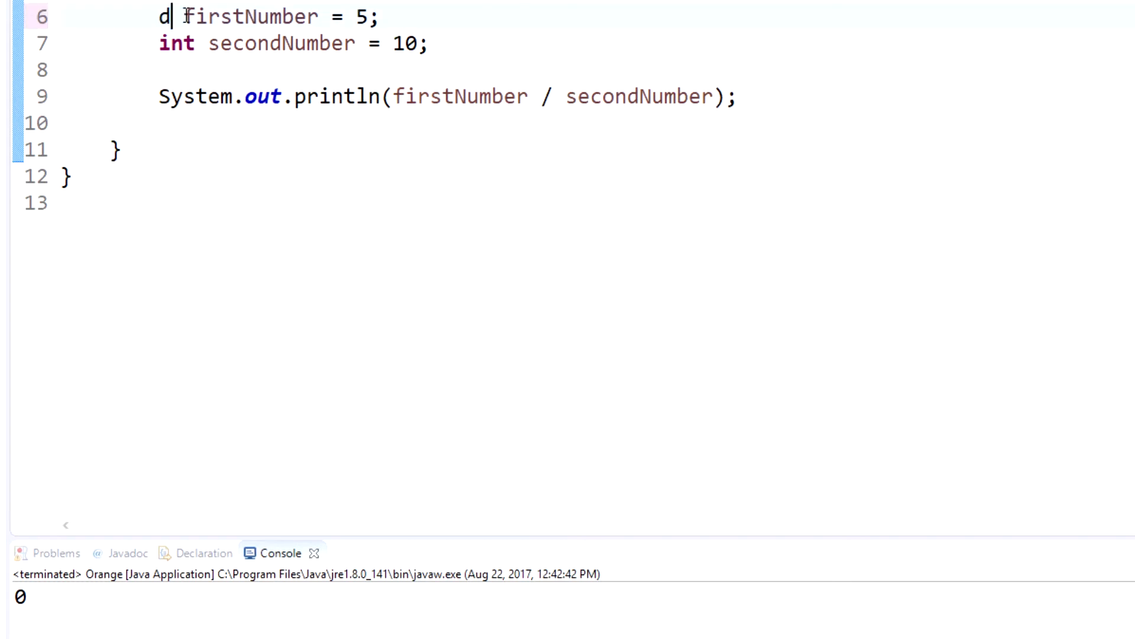
Declare both variables as double to get 0.5, then revert them to int
text(ouble)
click(294, 43)
text(d)
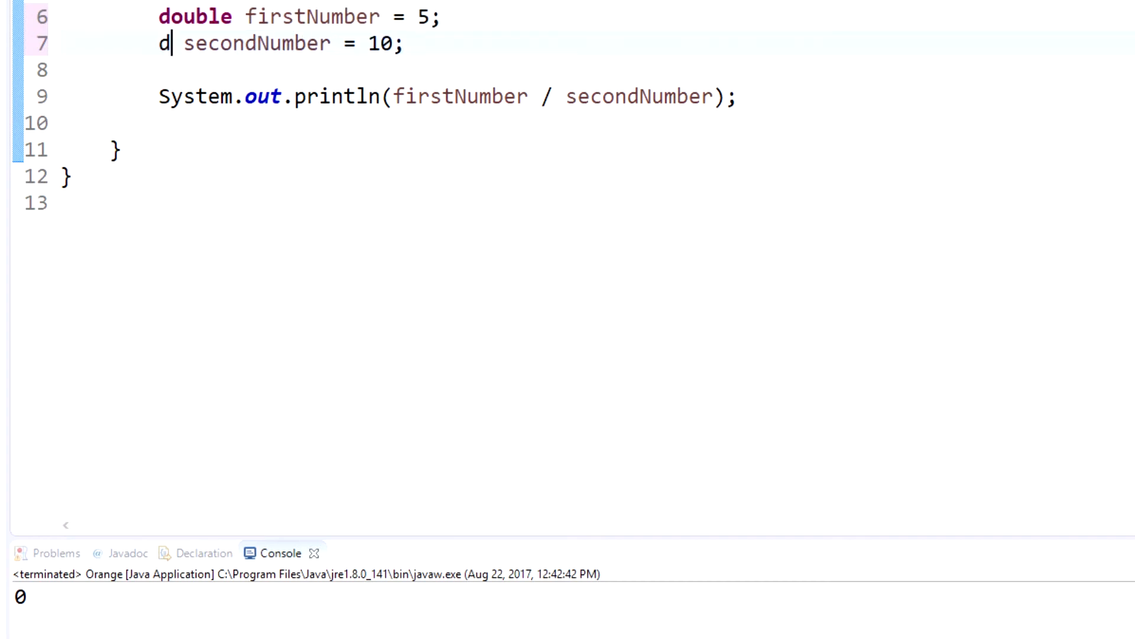
text(ouble)
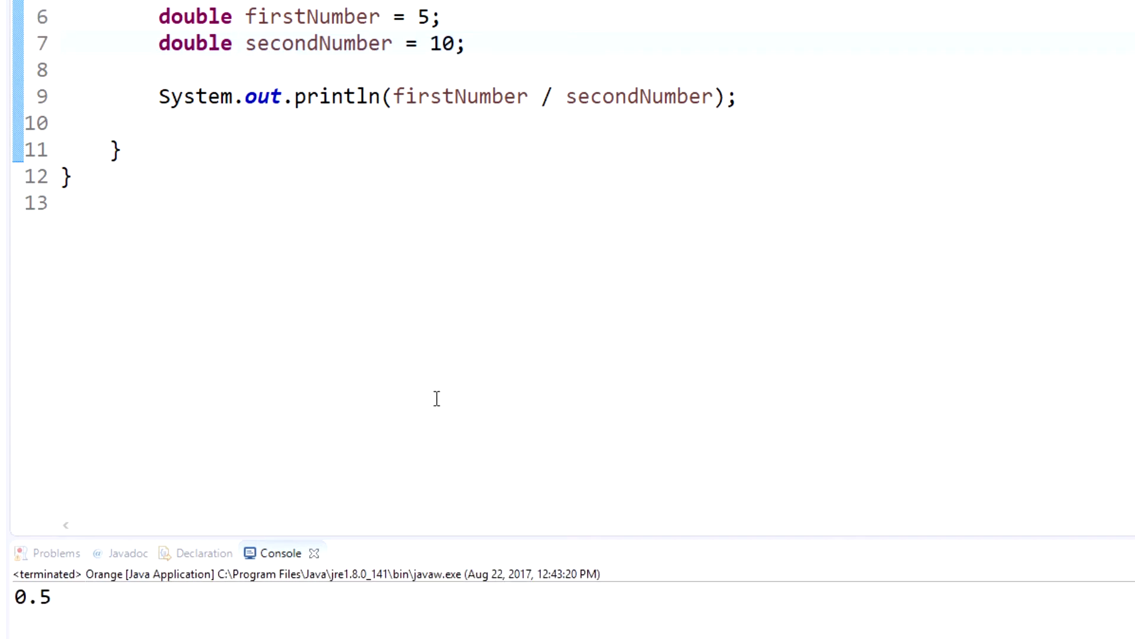
mouse_move(293, 223)
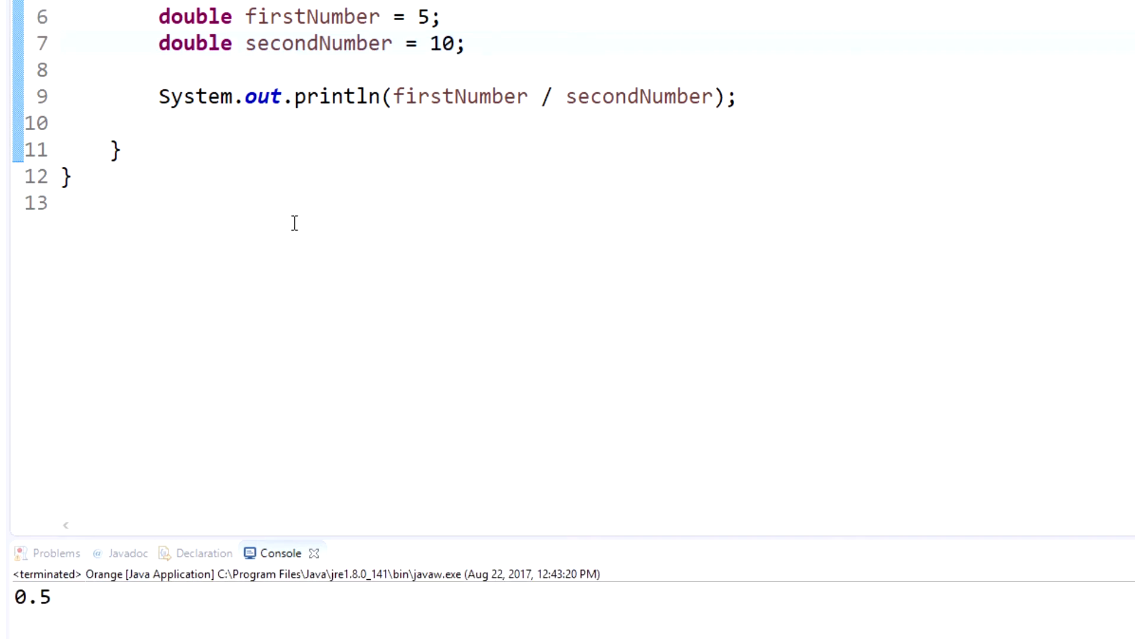
mouse_move(27, 606)
text(i)
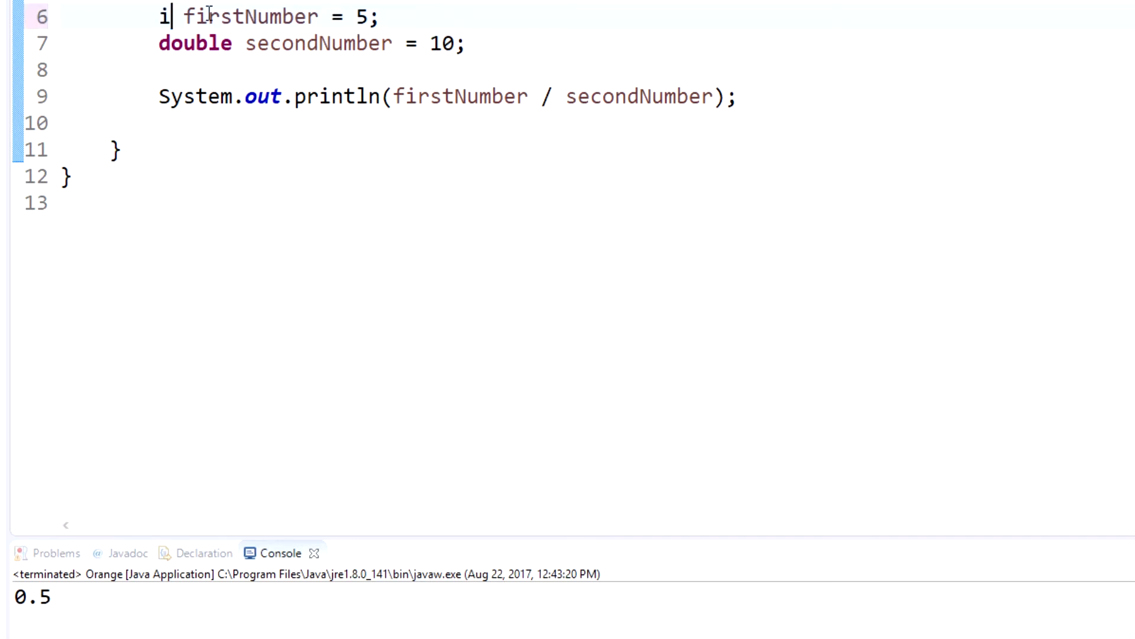
text(nt)
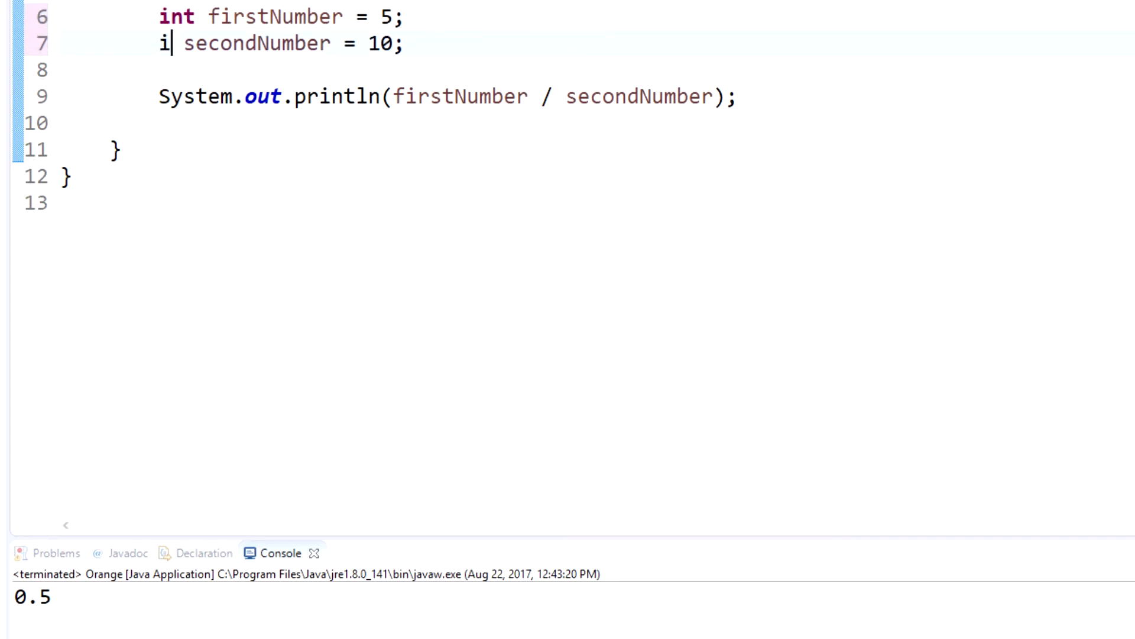
text(nt)
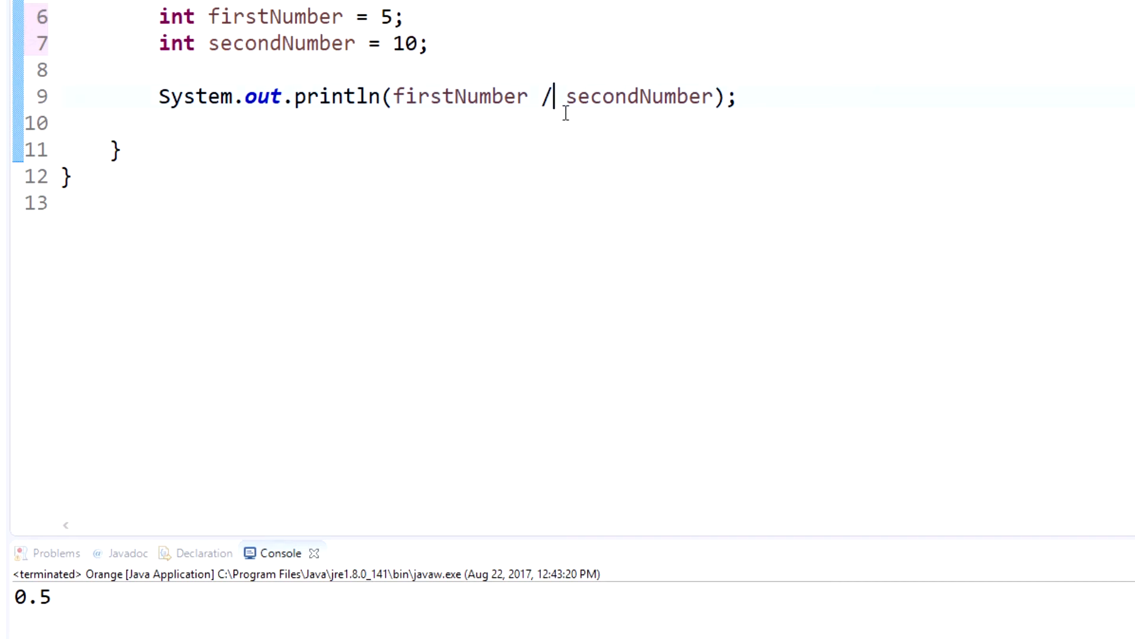
Replace the division operator with the modulus operator %
key(BackSpace)
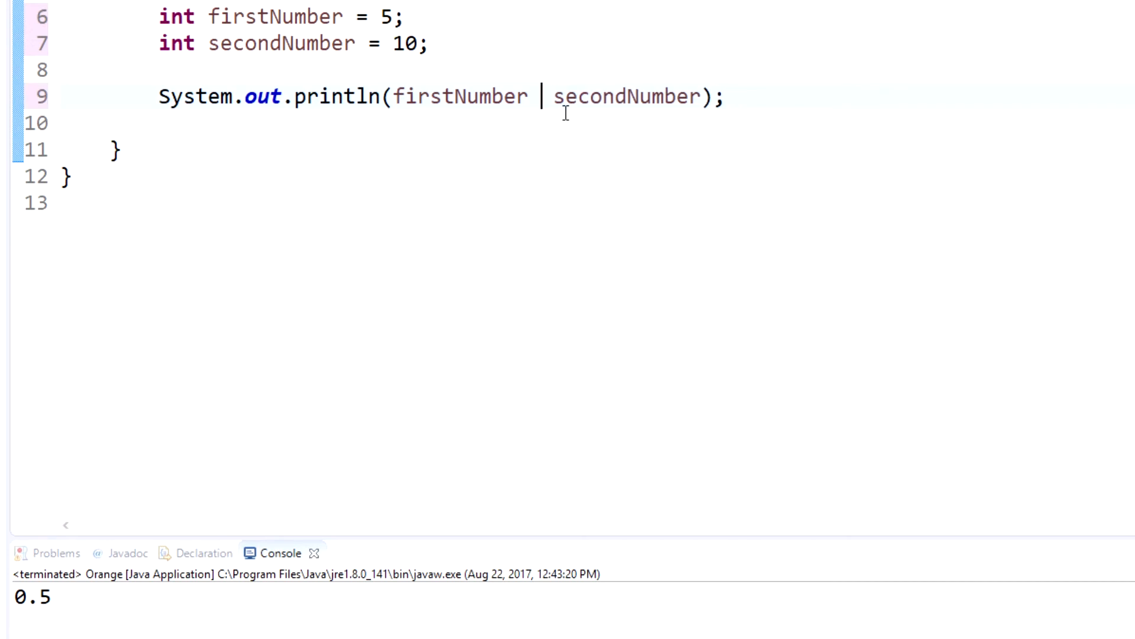
text(%)
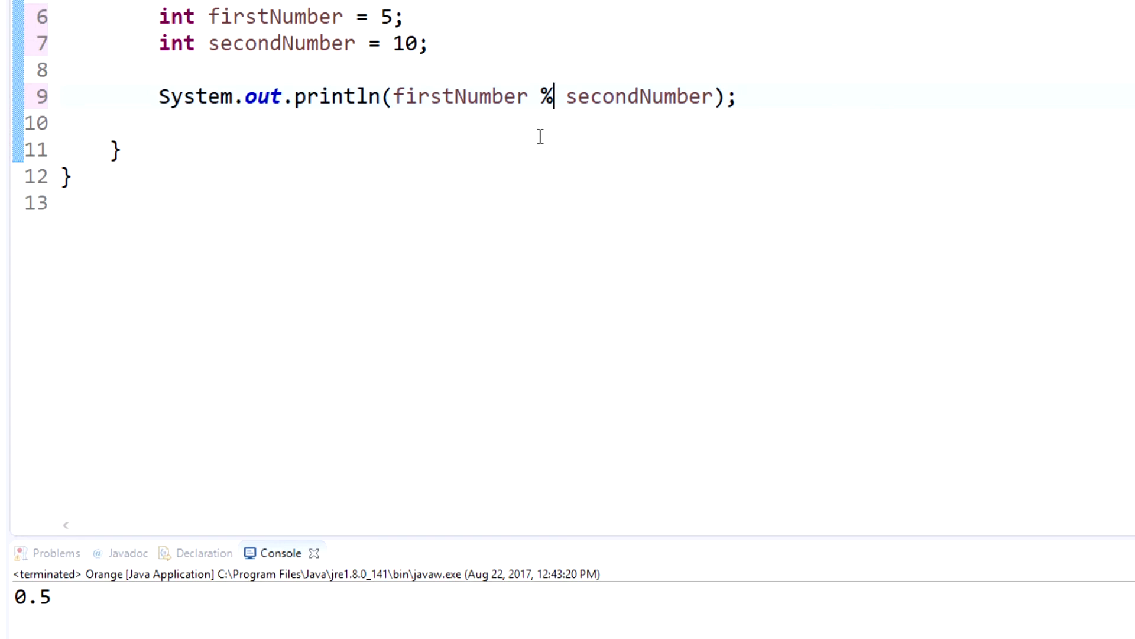
Set firstNumber to 25 and secondNumber to 20
double_click(383, 16)
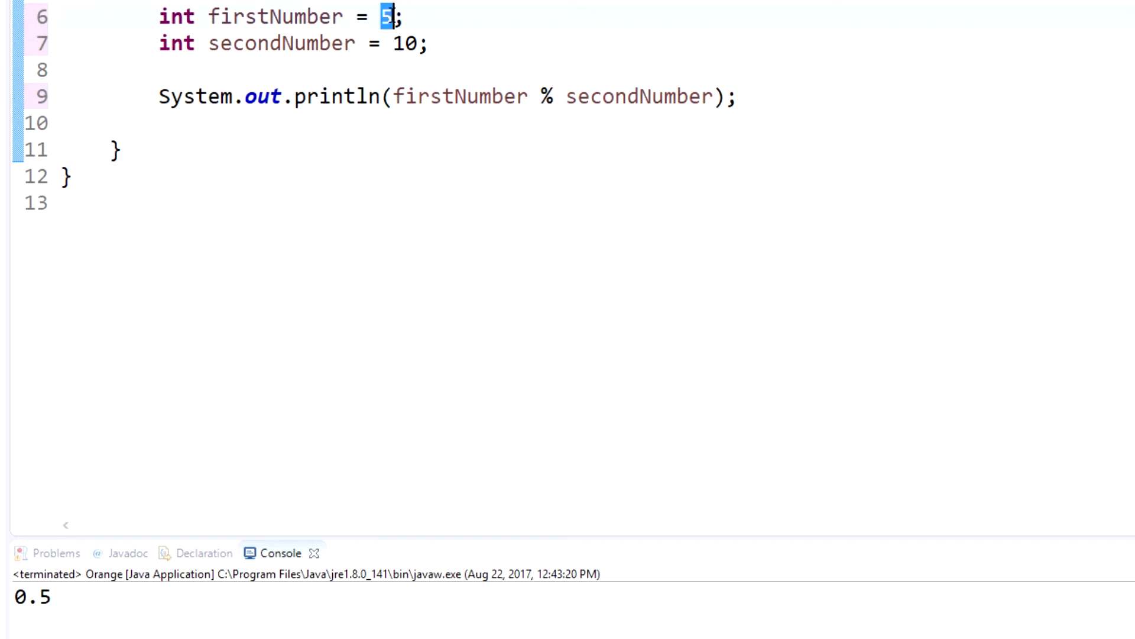
text(2)
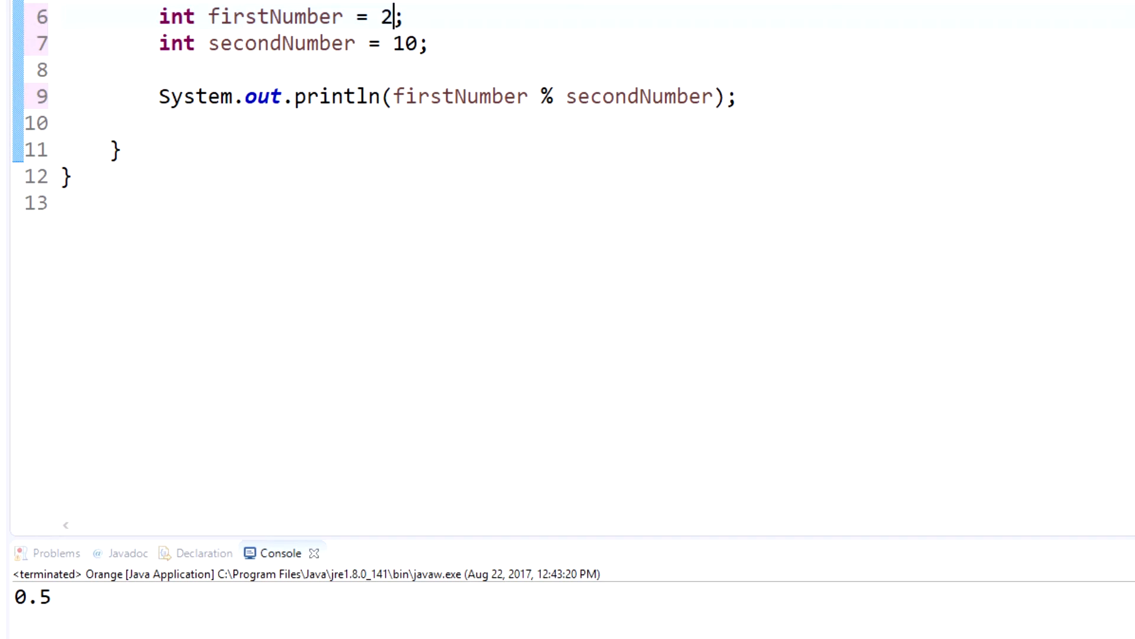
text(5)
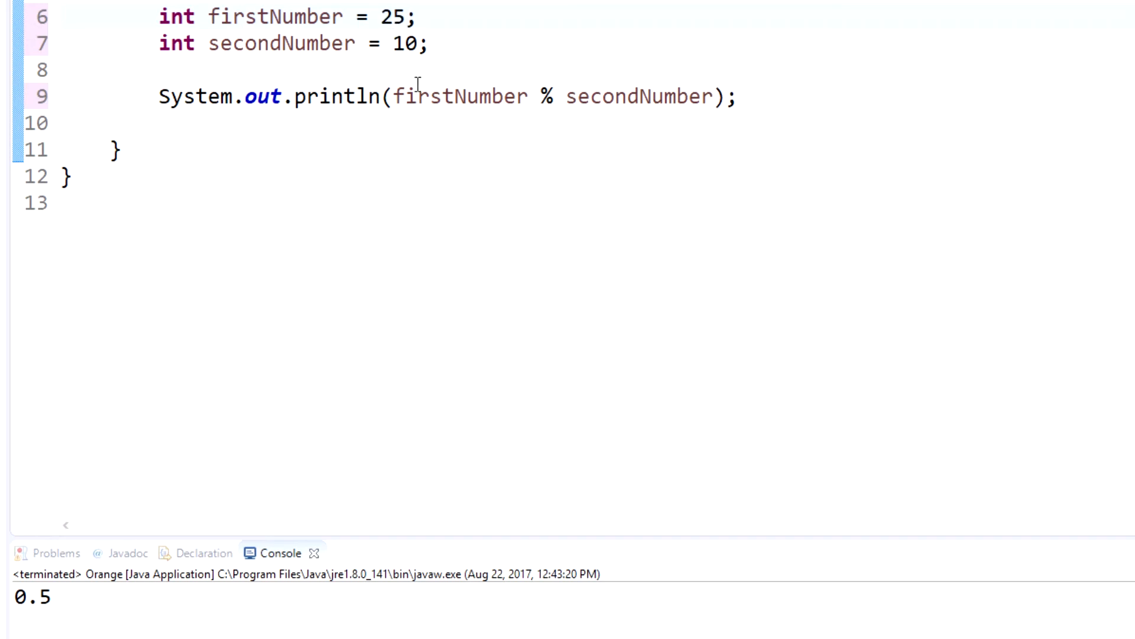
double_click(404, 43)
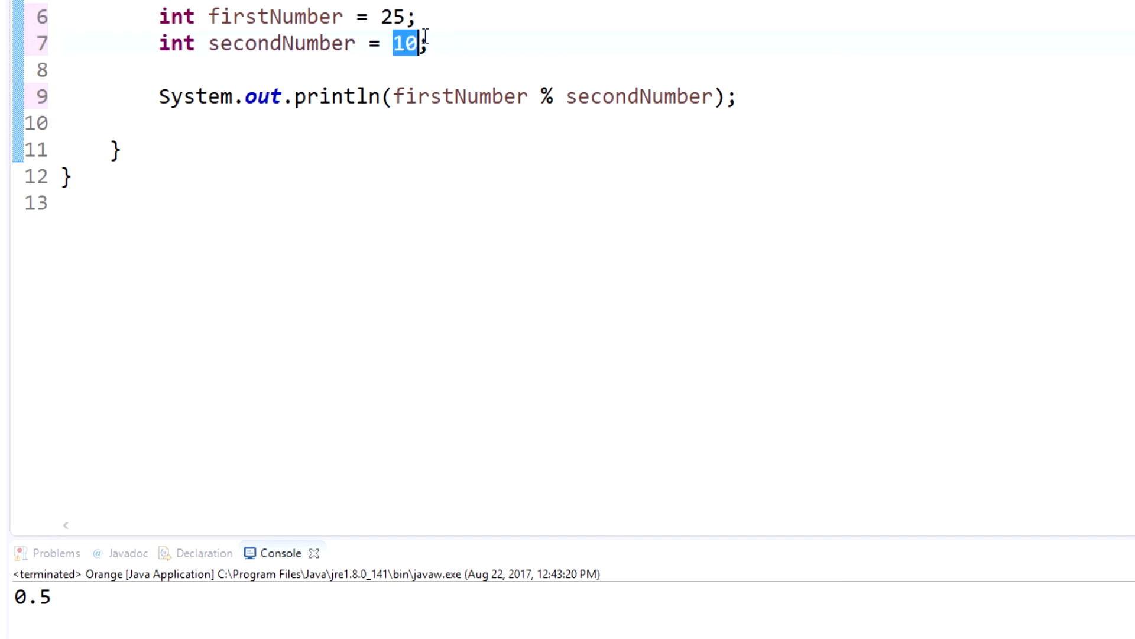
text(20)
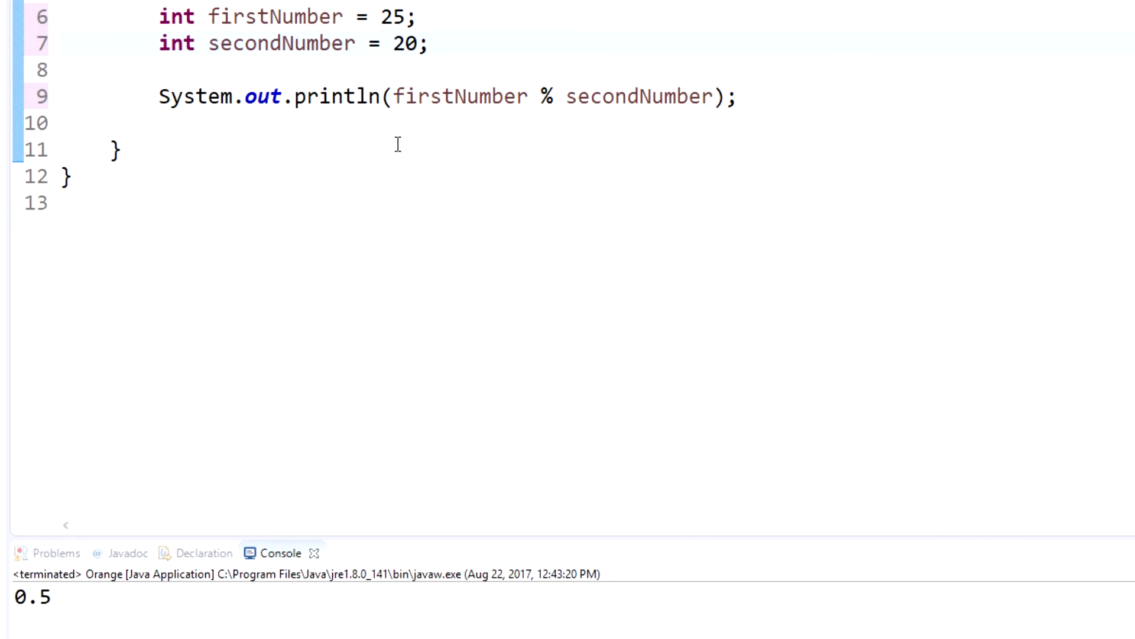
mouse_move(411, 80)
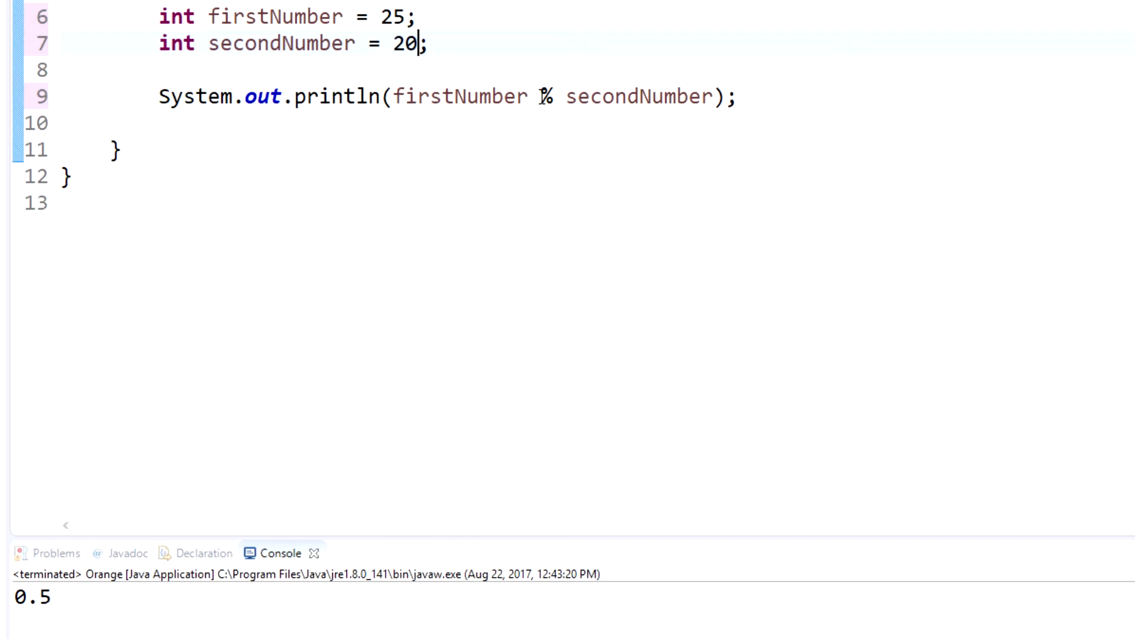
mouse_move(682, 105)
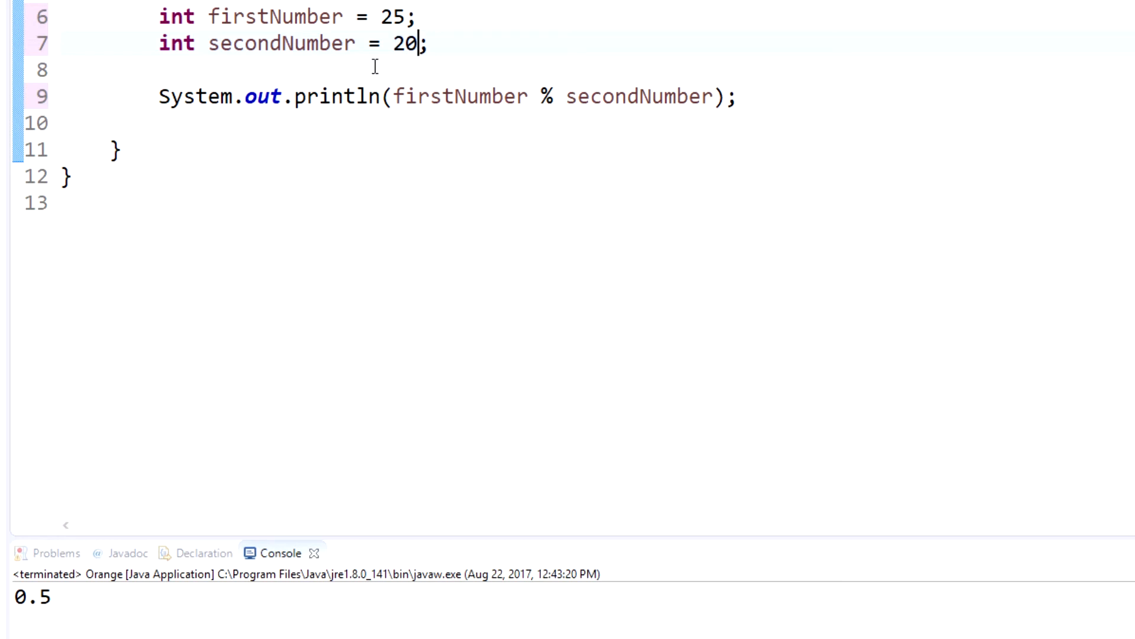
mouse_move(573, 205)
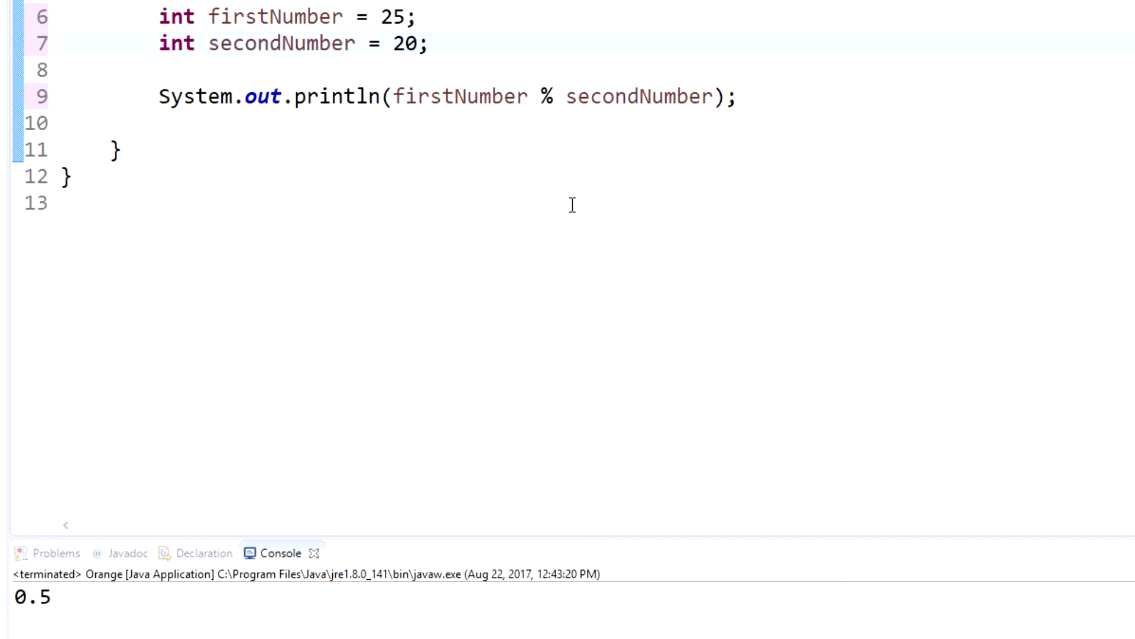
mouse_move(568, 220)
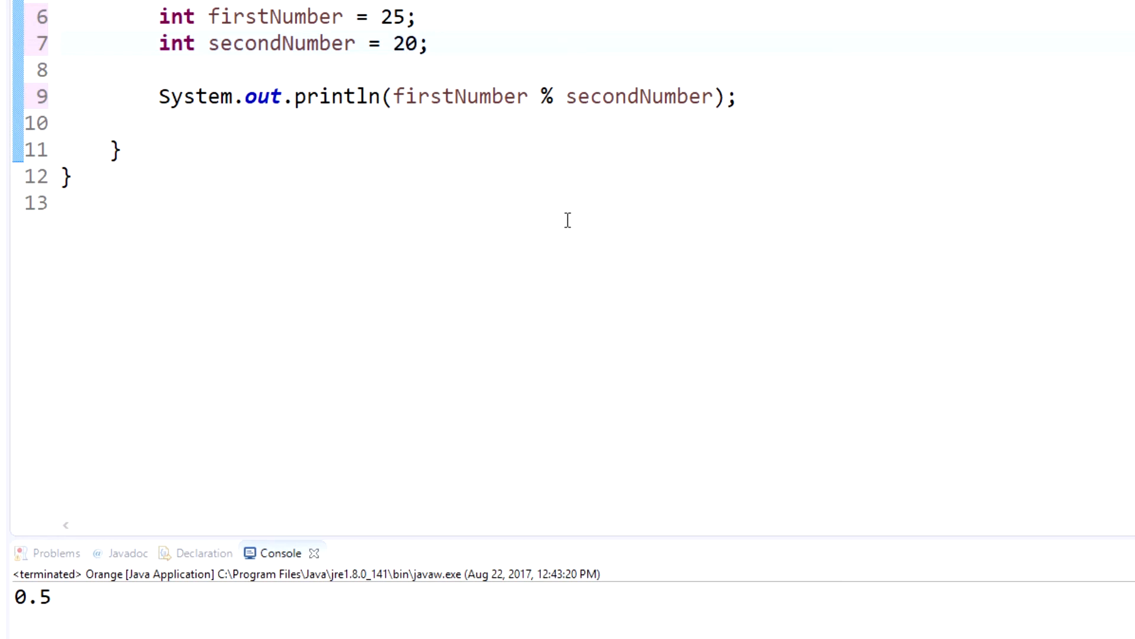
mouse_move(540, 254)
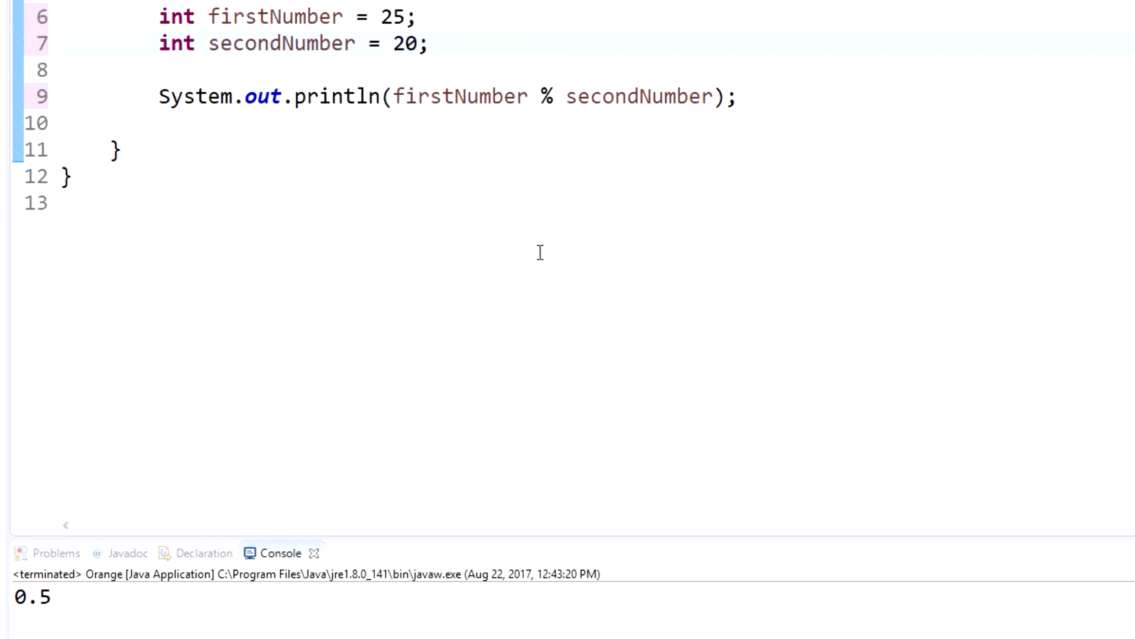
Focus the editor and run Orange so the console prints 5 for 25 % 20
click(416, 42)
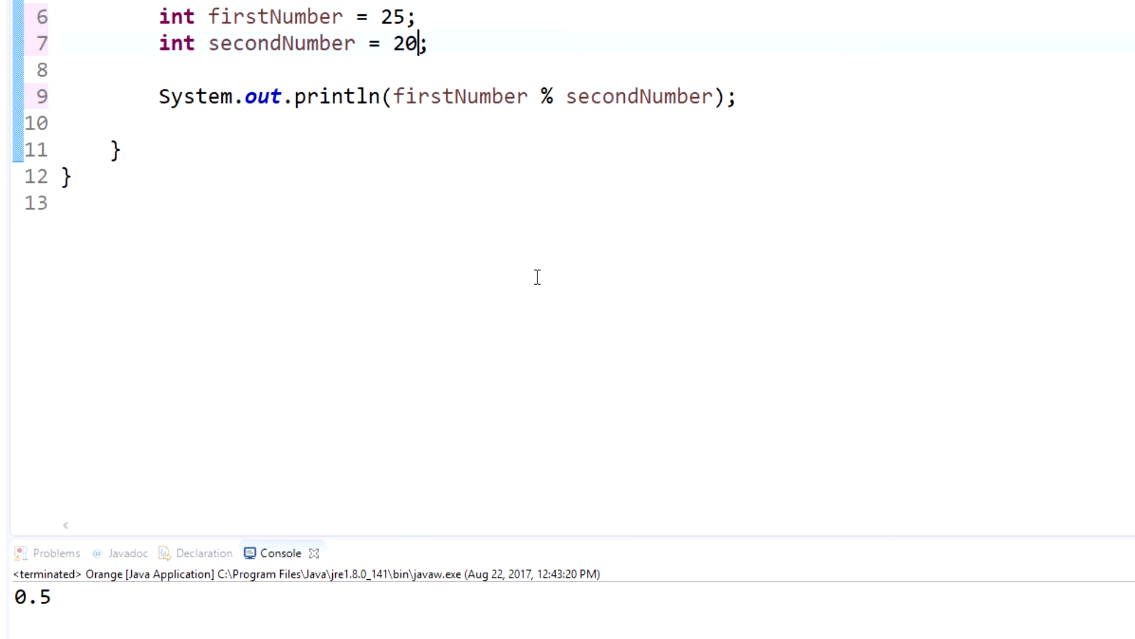
mouse_move(242, 156)
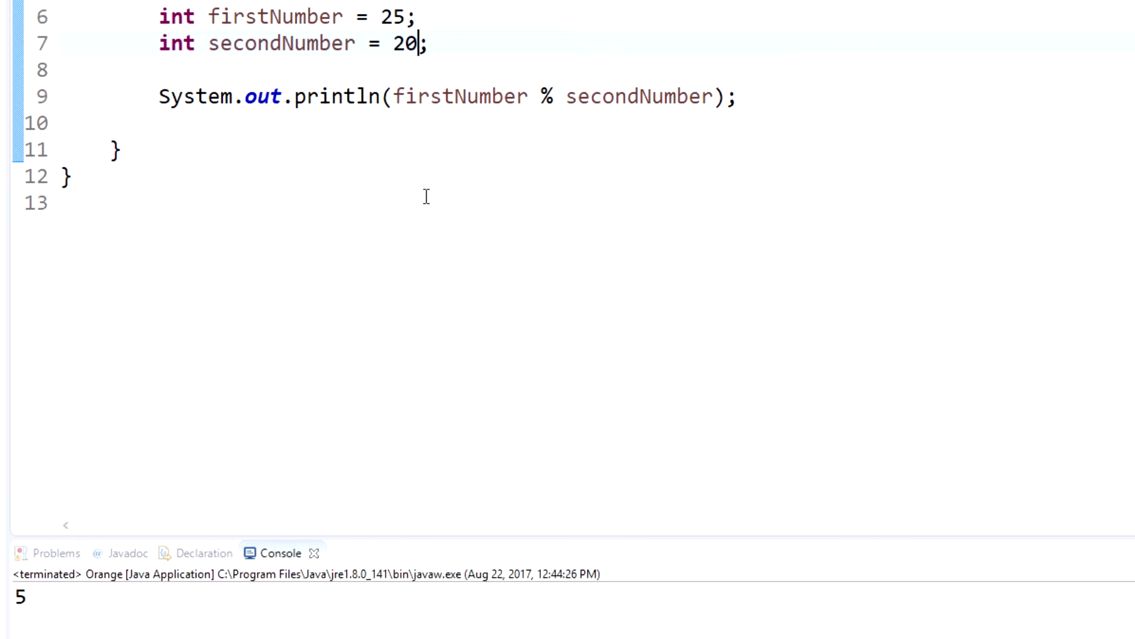
mouse_move(447, 209)
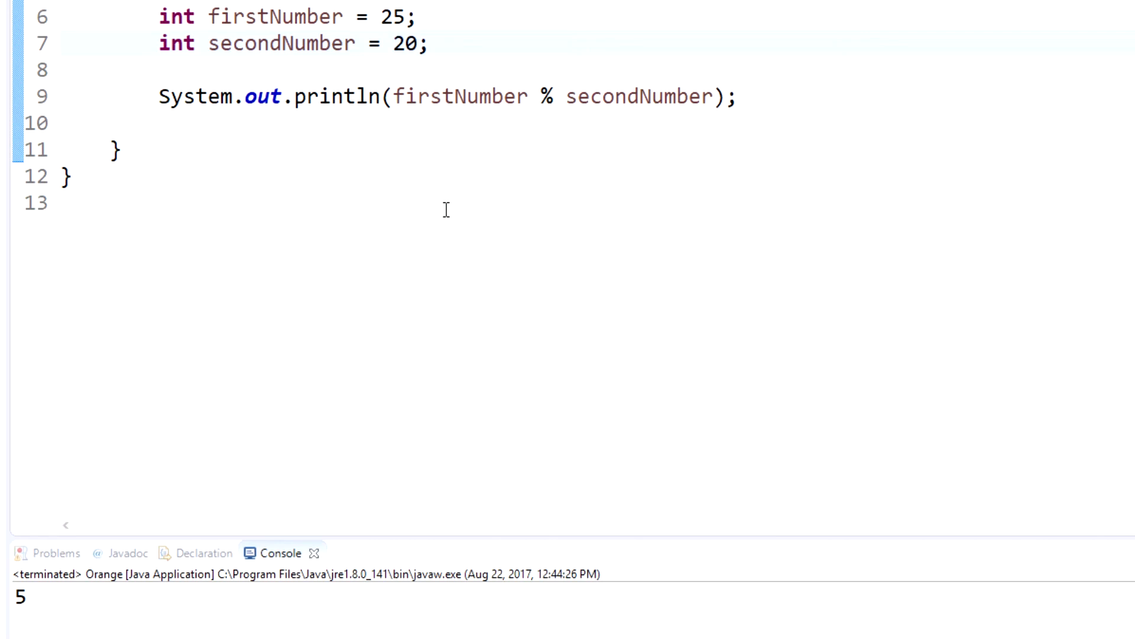
click(416, 42)
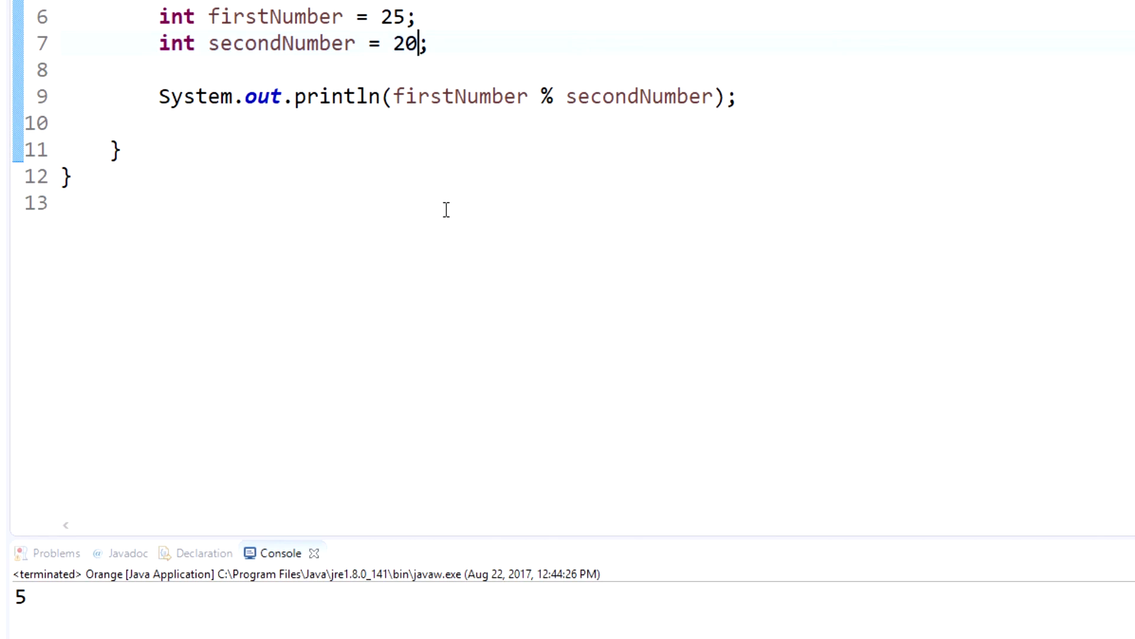